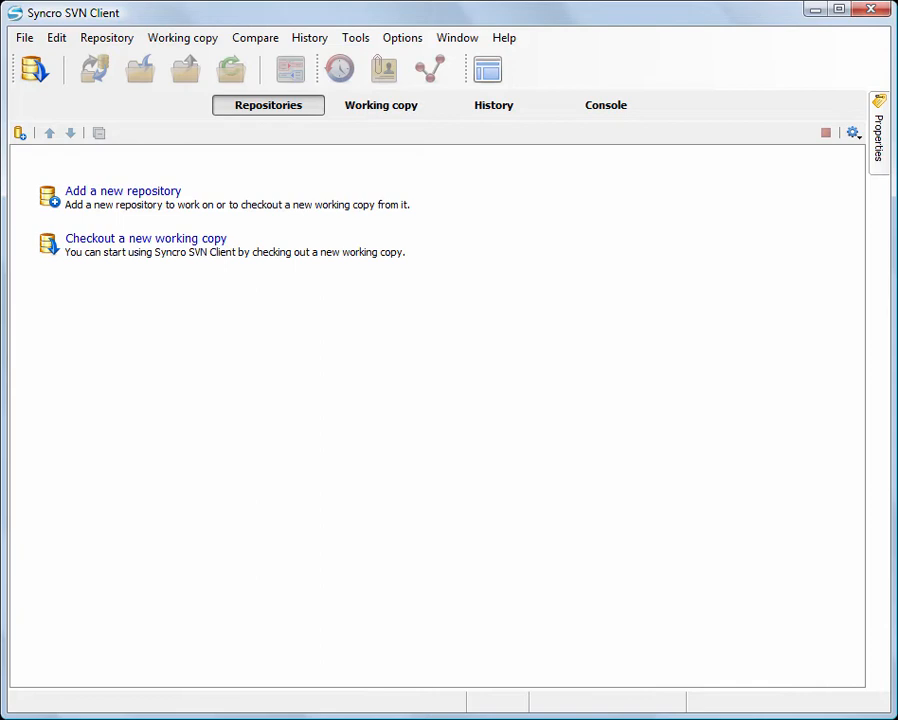
{"action": "mouse_move", "coordinate": [168, 225]}
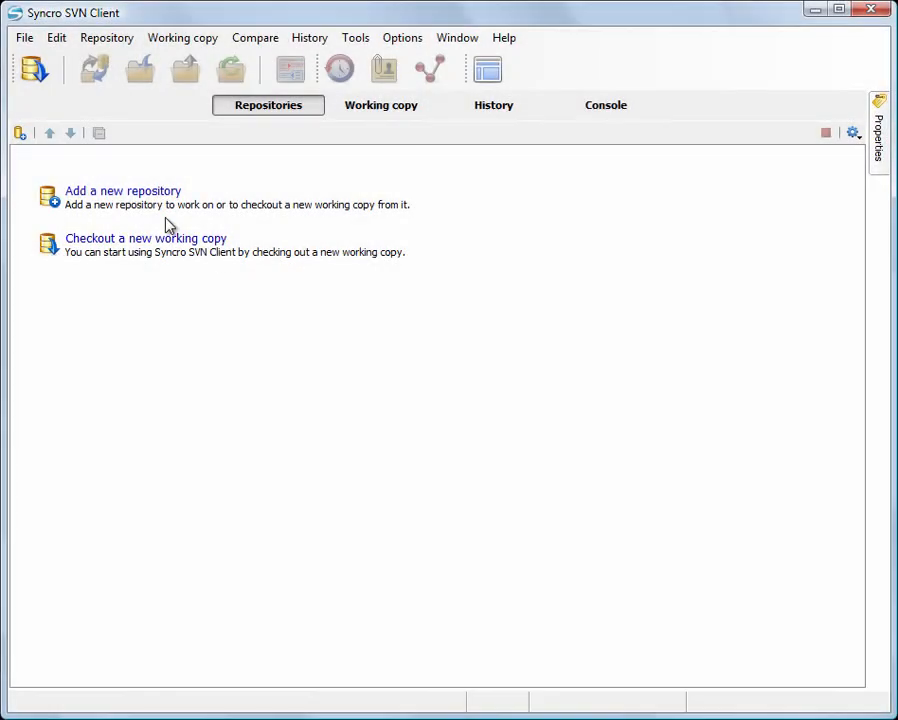
Add the samples repository URL, log in with stored credentials, and expand samples to reveal trunk.
{"action": "left_click", "coordinate": [122, 191]}
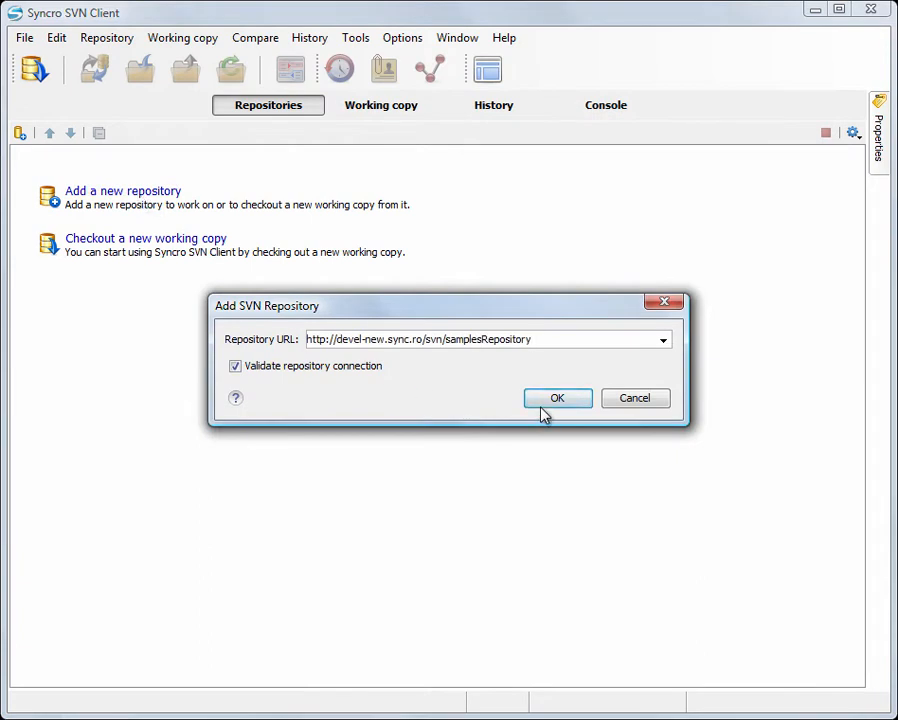
{"action": "left_click", "coordinate": [557, 398]}
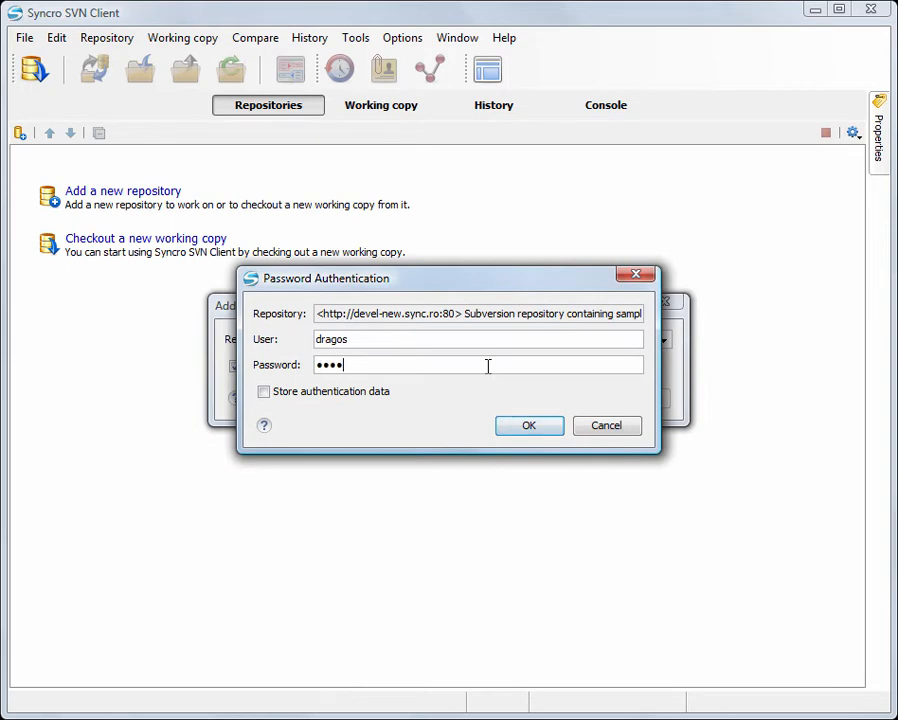
{"action": "type", "text": "••••"}
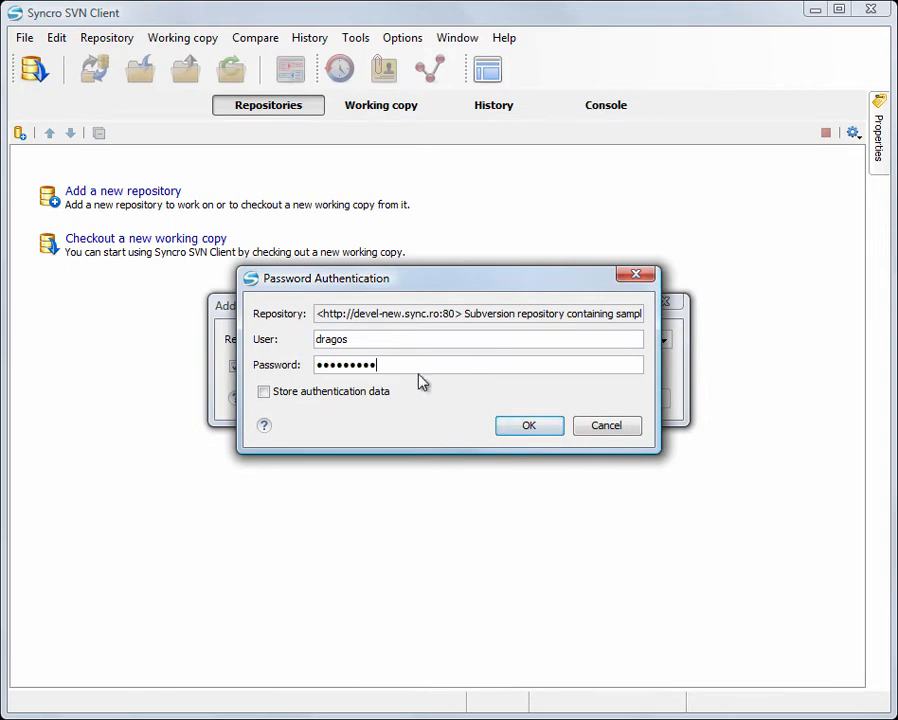
{"action": "left_click", "coordinate": [264, 391]}
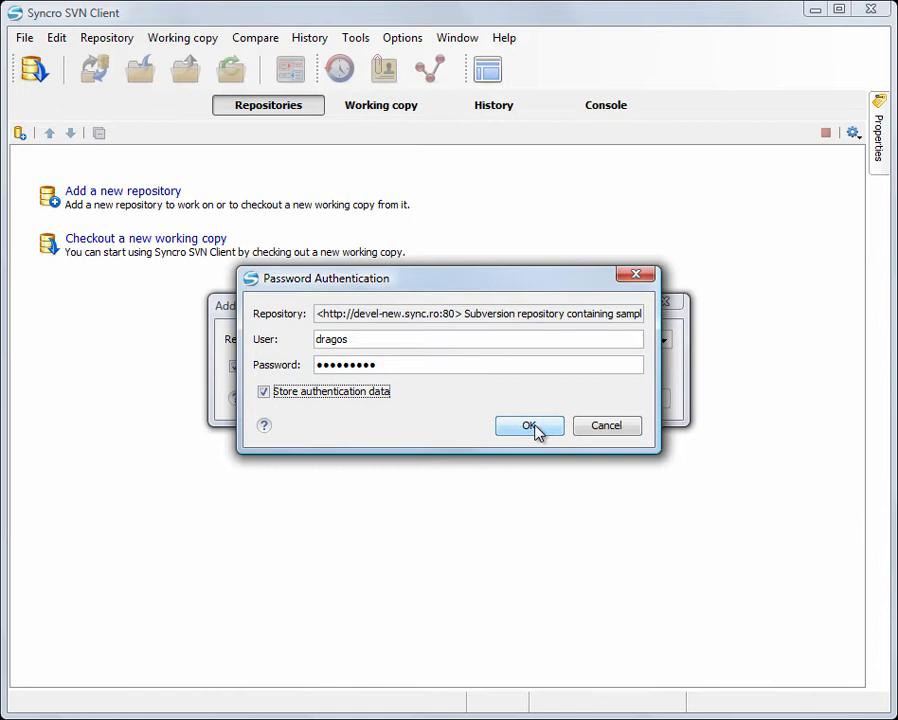
{"action": "left_click", "coordinate": [529, 426]}
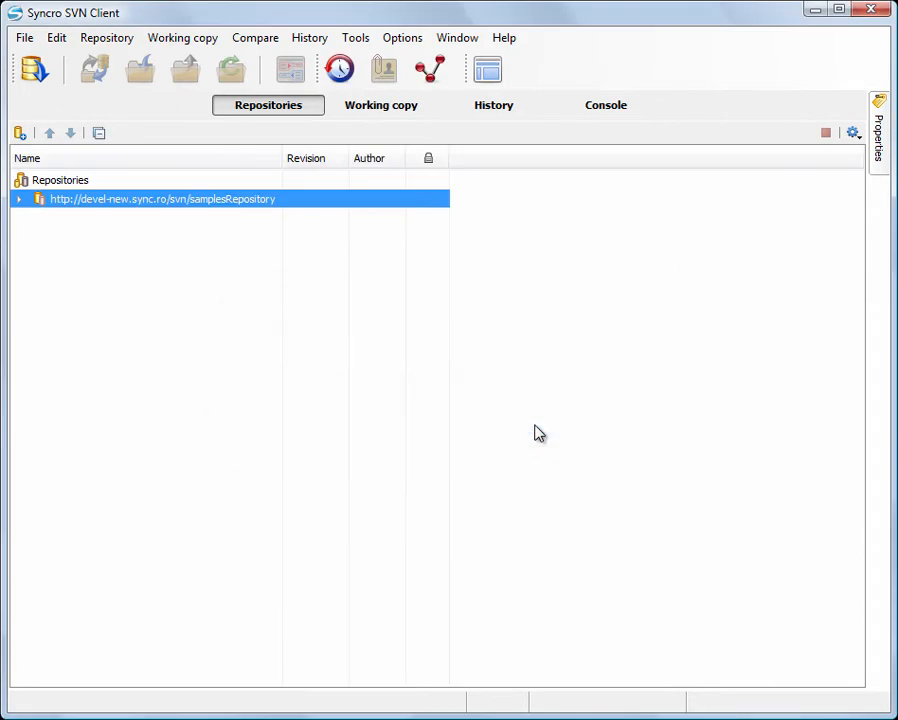
{"action": "left_click", "coordinate": [18, 199]}
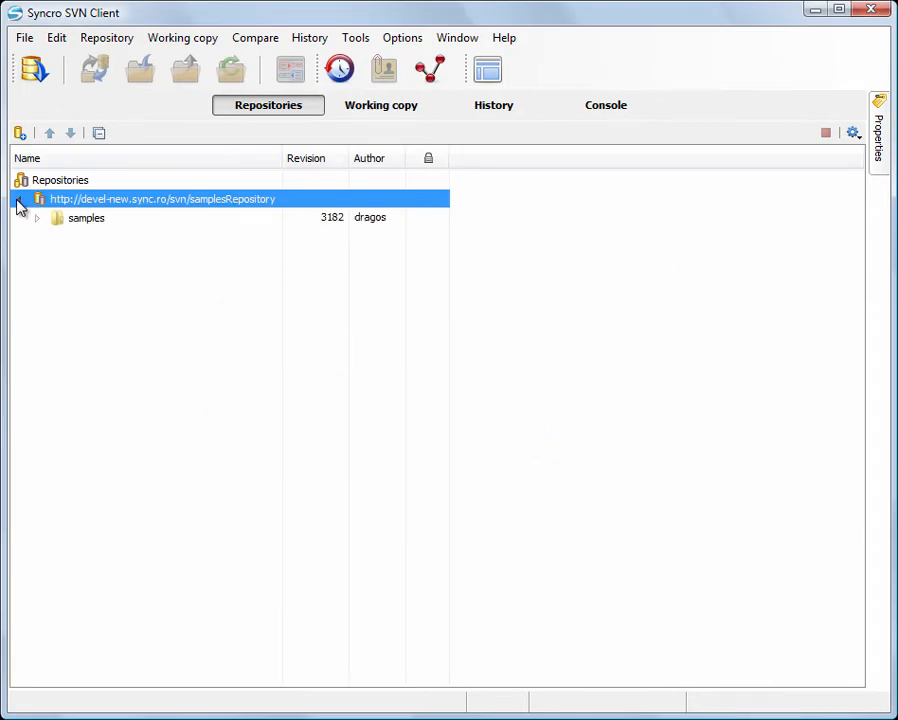
{"action": "left_click", "coordinate": [36, 218]}
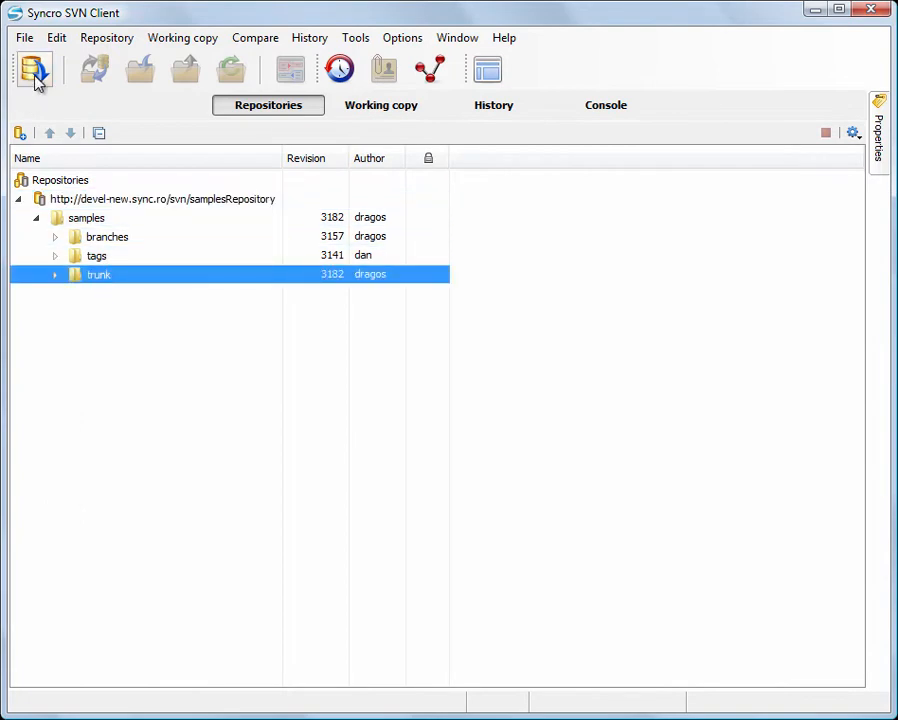
Check out the trunk folder into D:\Work\Samples.
{"action": "left_click", "coordinate": [33, 68]}
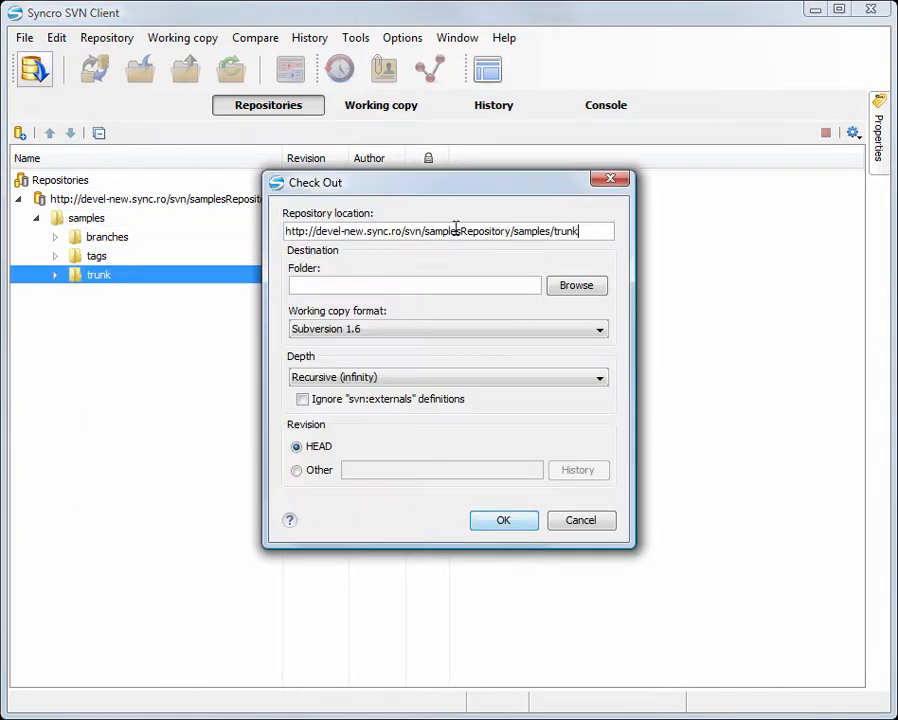
{"action": "left_click", "coordinate": [576, 285]}
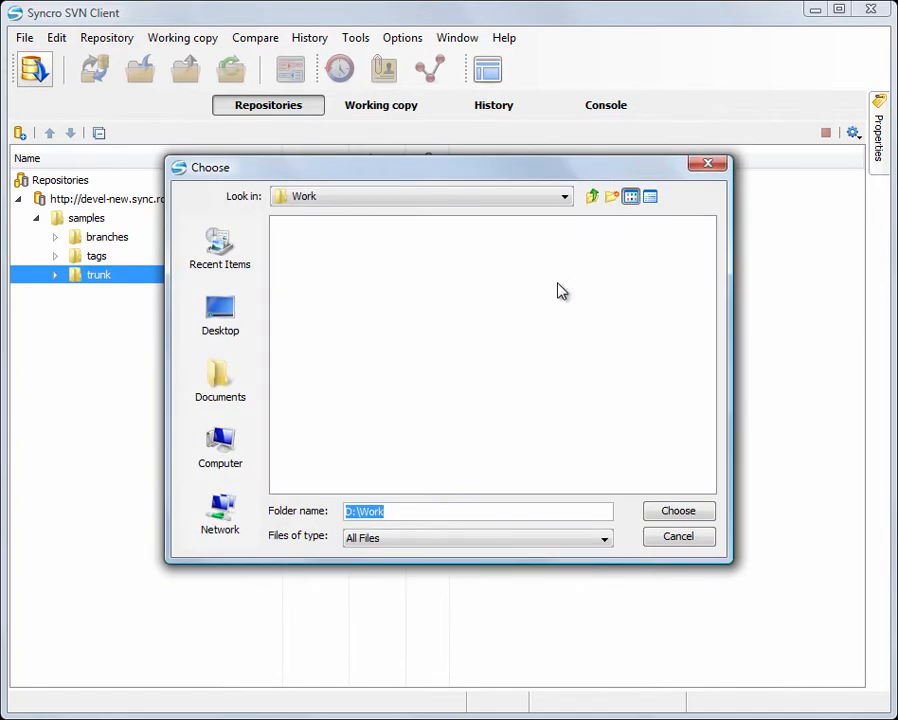
{"action": "left_click", "coordinate": [450, 511]}
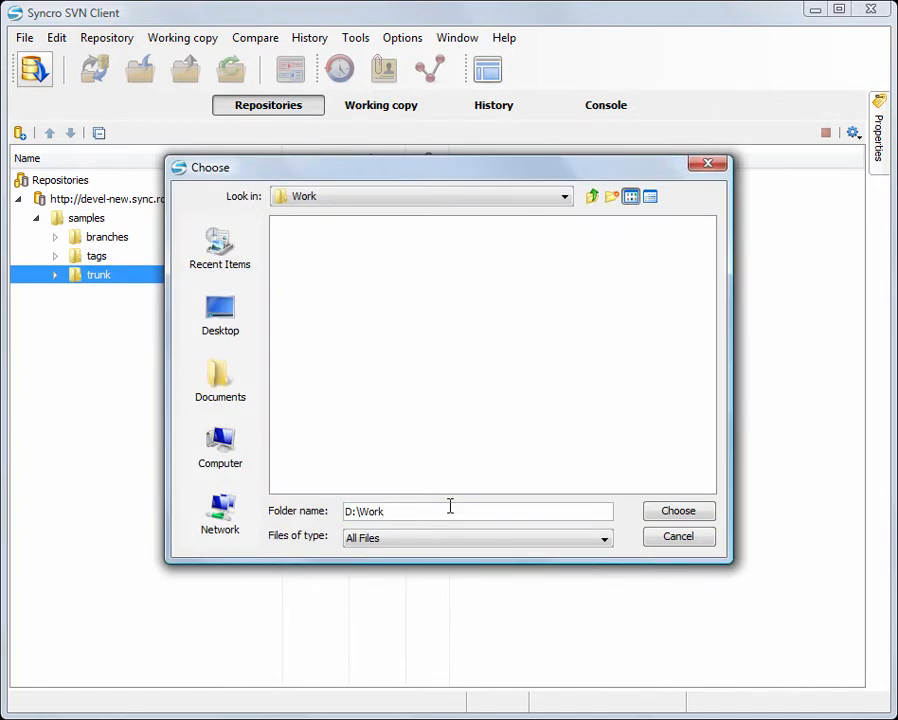
{"action": "type", "text": "\\Sample"}
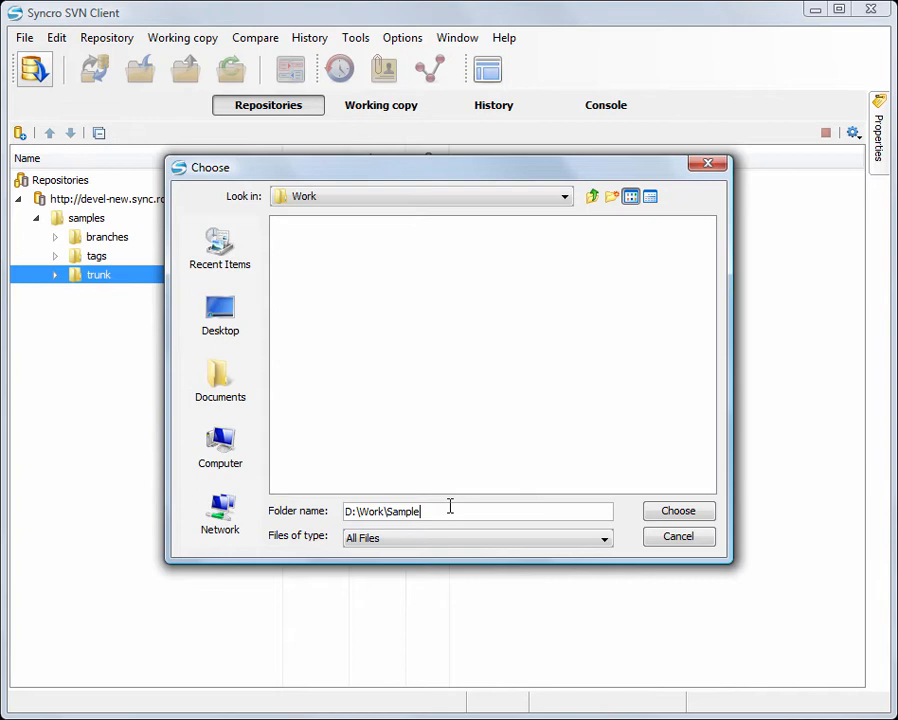
{"action": "left_click", "coordinate": [678, 510]}
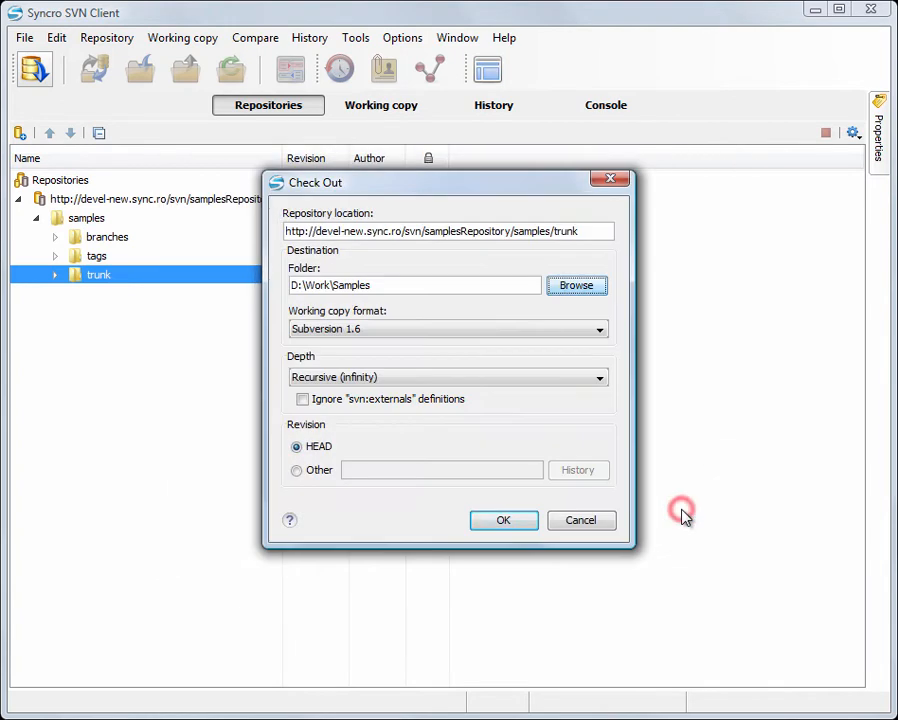
{"action": "left_click", "coordinate": [503, 520]}
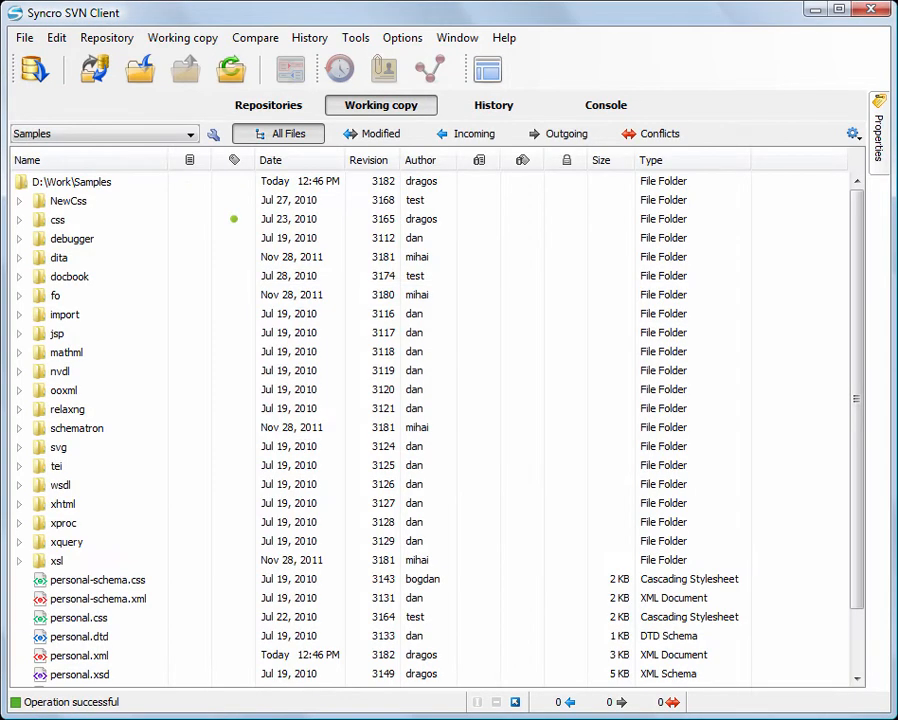
{"action": "mouse_move", "coordinate": [510, 527]}
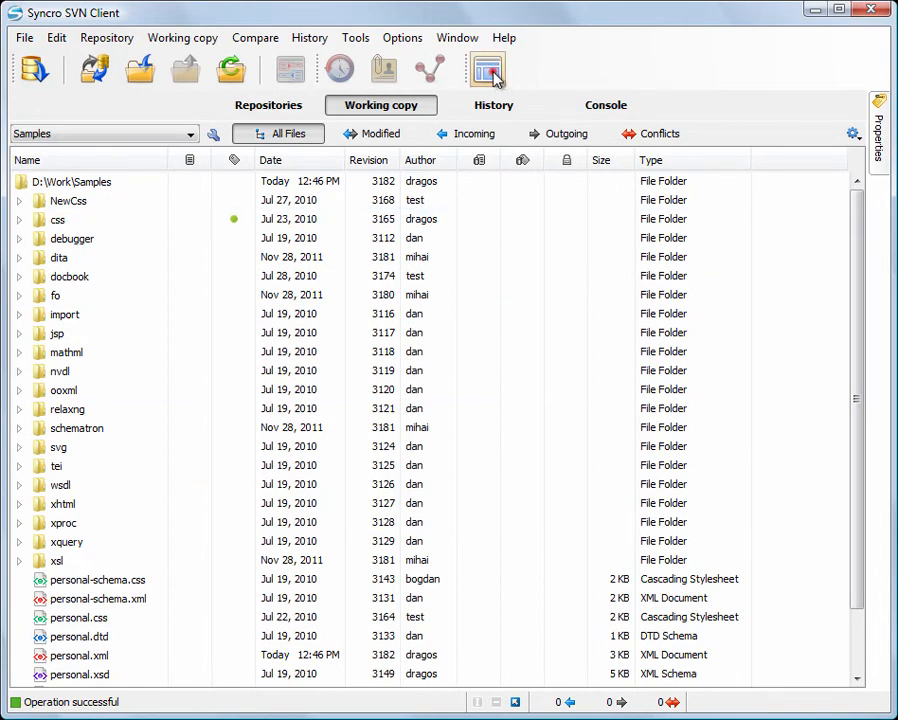
Show Repositories and Working copy views together and scroll to modified personal.xml and personal.xsd.
{"action": "left_click", "coordinate": [488, 70]}
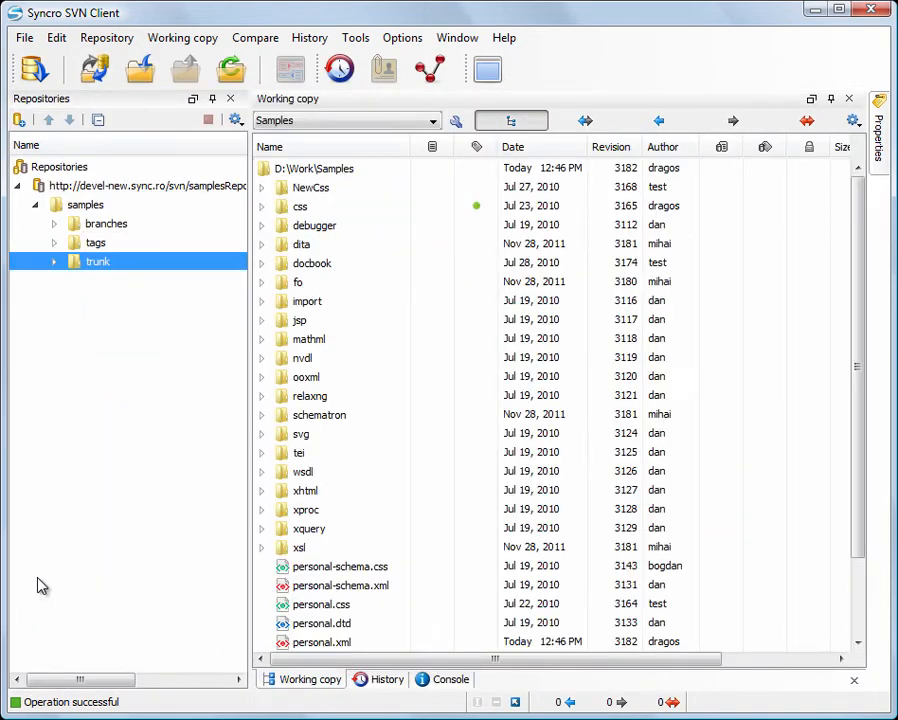
{"action": "left_click", "coordinate": [340, 585]}
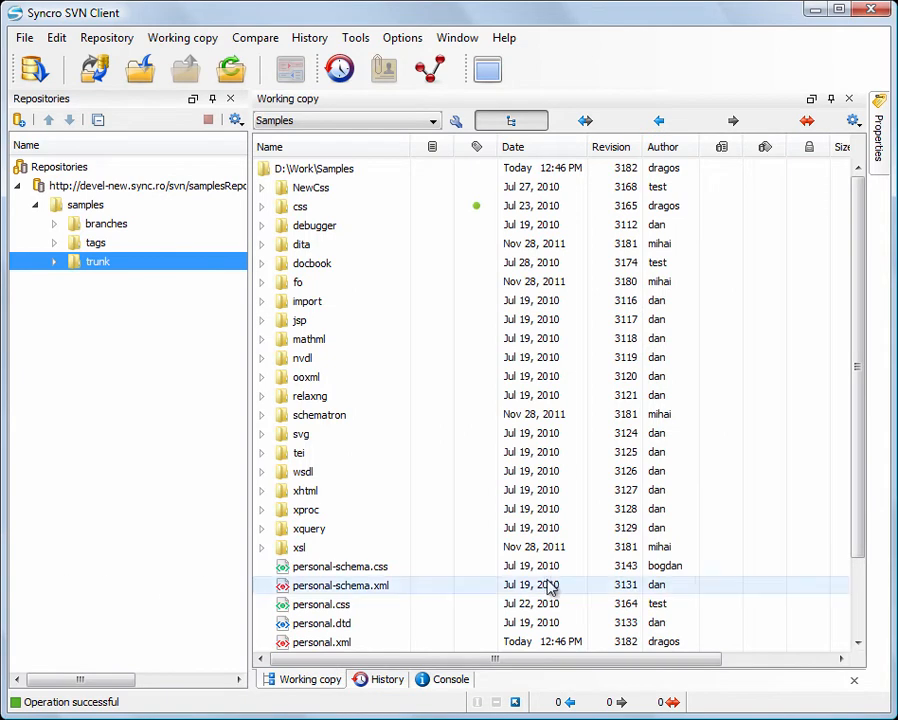
{"action": "scroll", "scroll_direction": "down", "scroll_amount": 3}
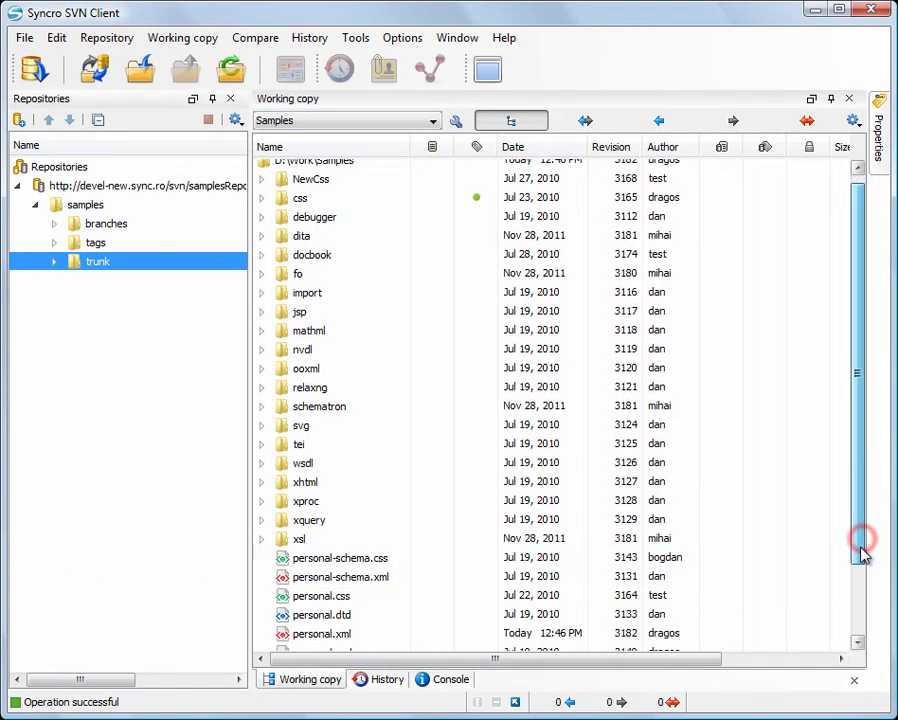
{"action": "scroll", "scroll_direction": "down", "scroll_amount": 3}
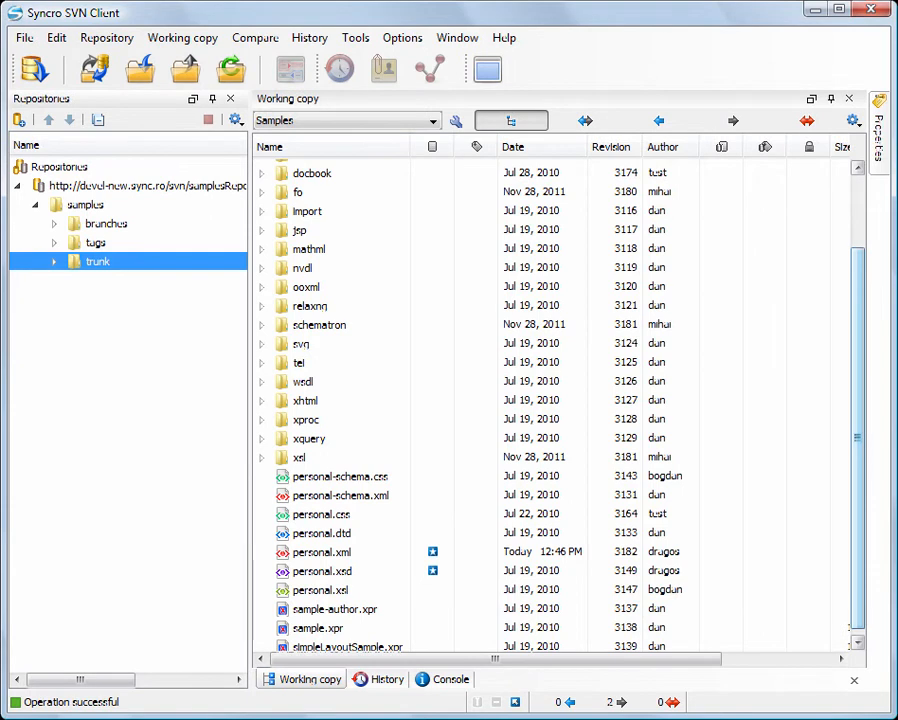
{"action": "left_click", "coordinate": [320, 551]}
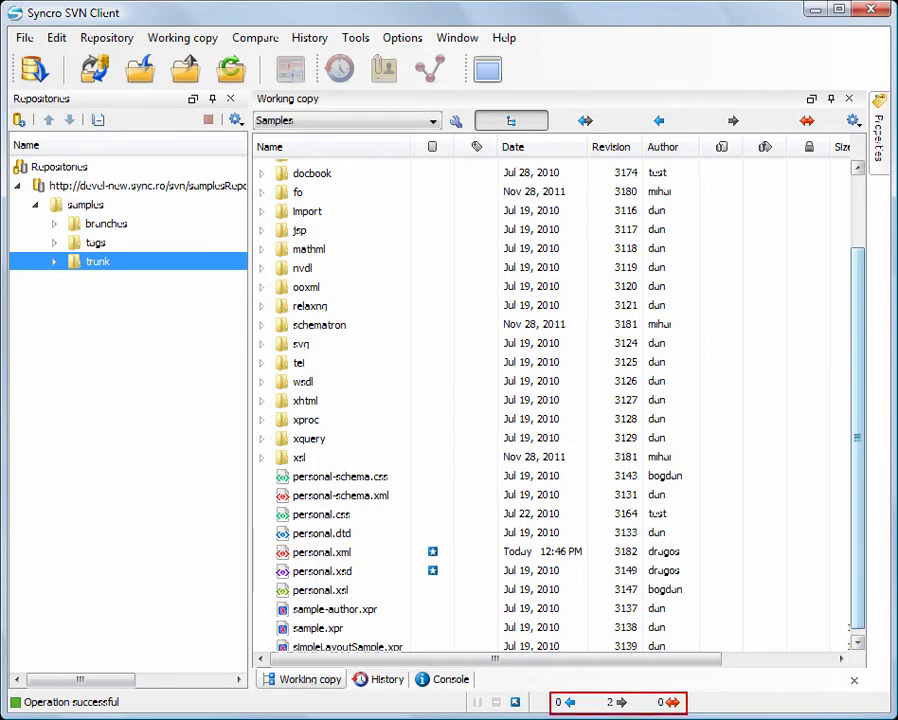
Add font-size large and font-weight bold to personal.css's personnel rule and save.
{"action": "left_click", "coordinate": [320, 570]}
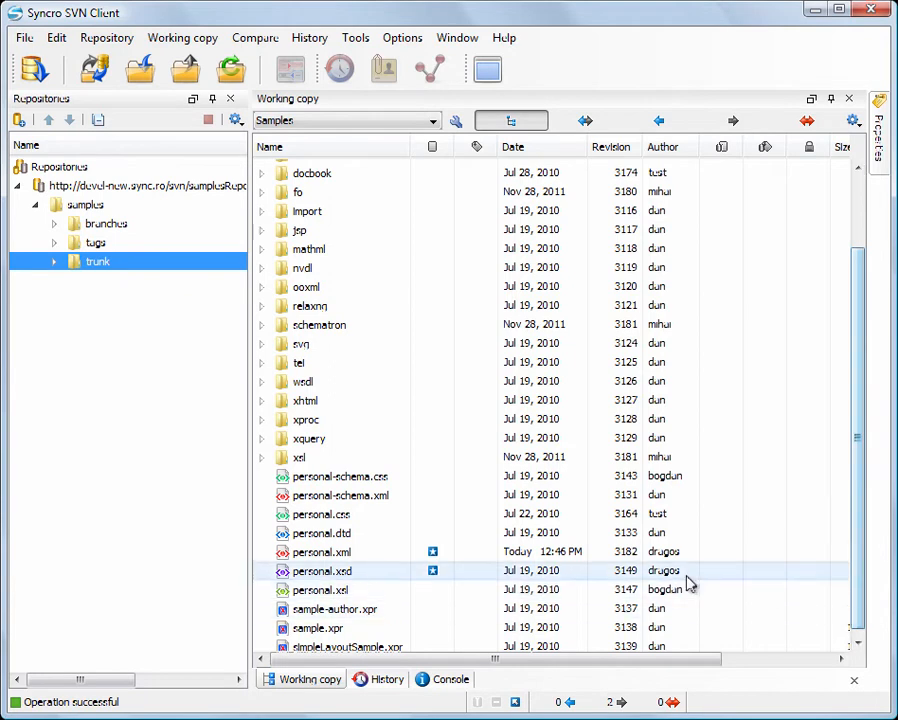
{"action": "double_click", "coordinate": [321, 514]}
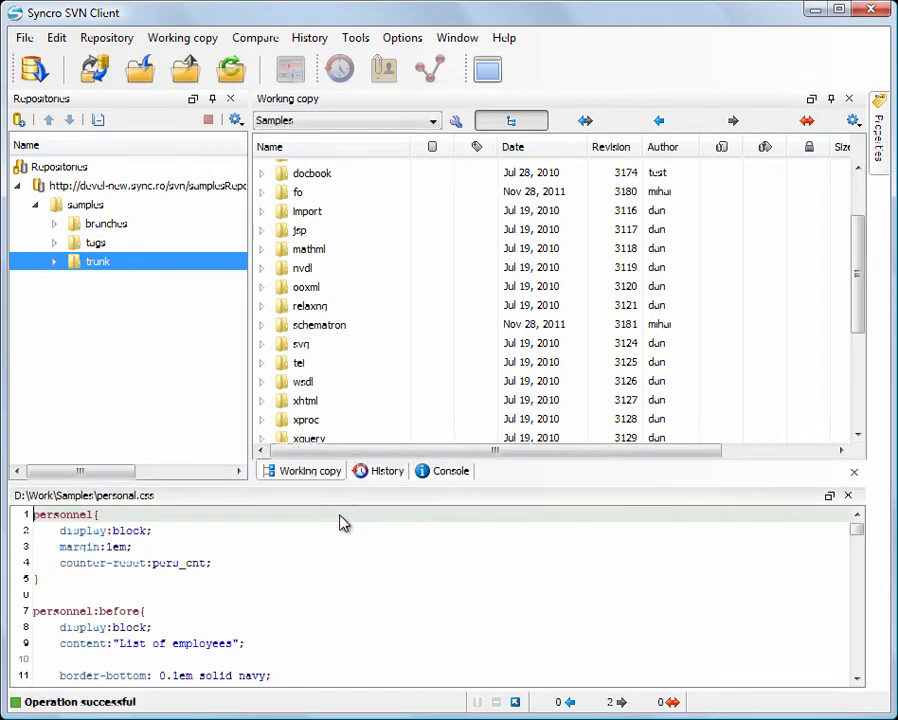
{"action": "mouse_move", "coordinate": [347, 487]}
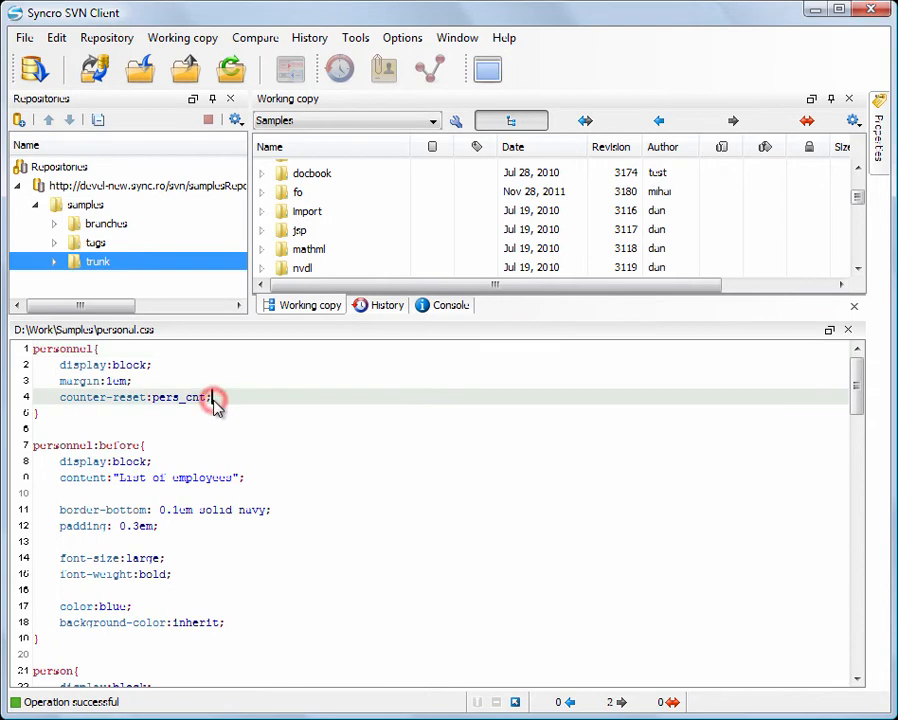
{"action": "type", "text": "font-size:large;"}
{"action": "type", "text": "font-weight:bold;"}
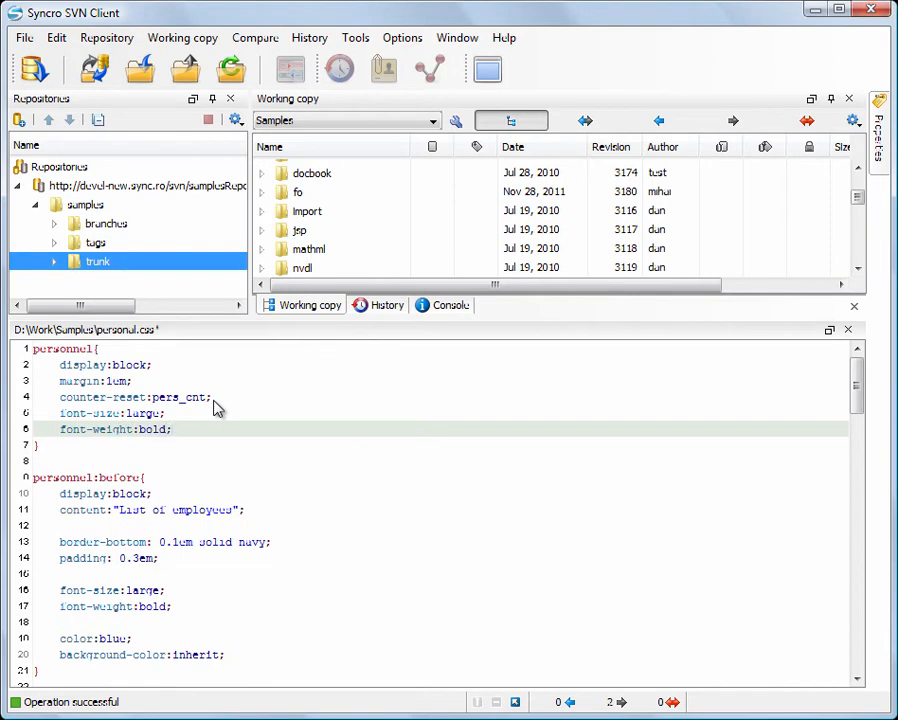
{"action": "key", "text": "ctrl+s"}
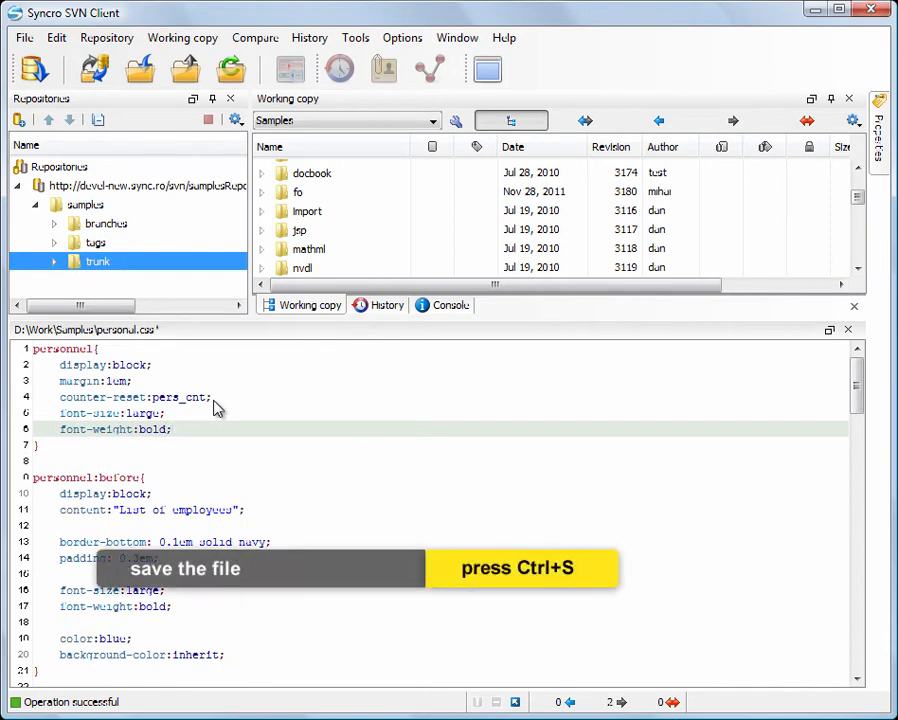
{"action": "key", "text": "ctrl+s"}
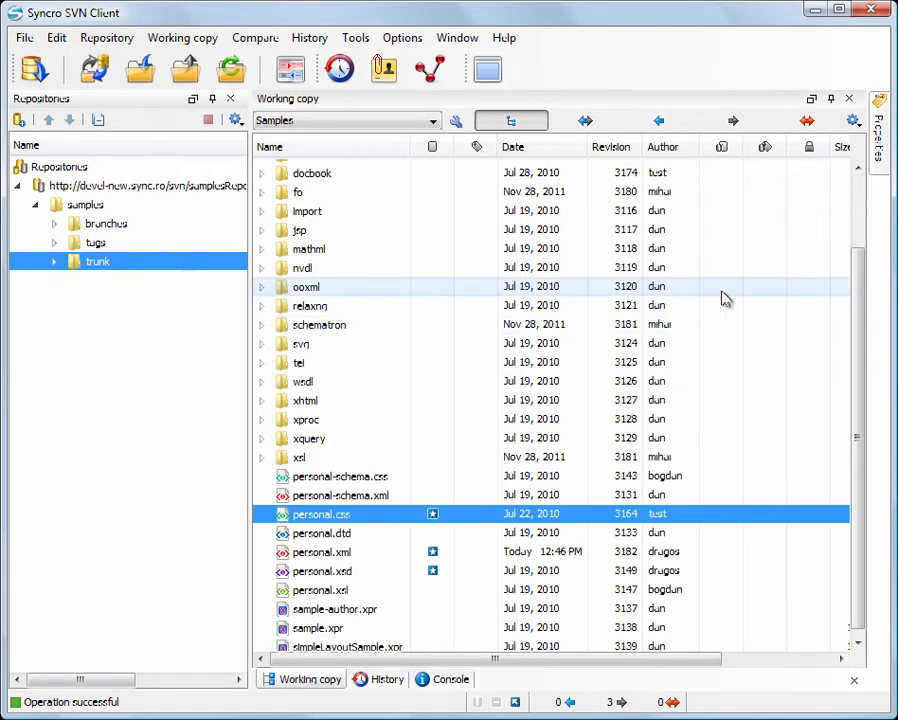
Synchronize in Modified-only mode, then try the Incoming, Outgoing and Incoming/Outgoing filters.
{"action": "left_click", "coordinate": [93, 68]}
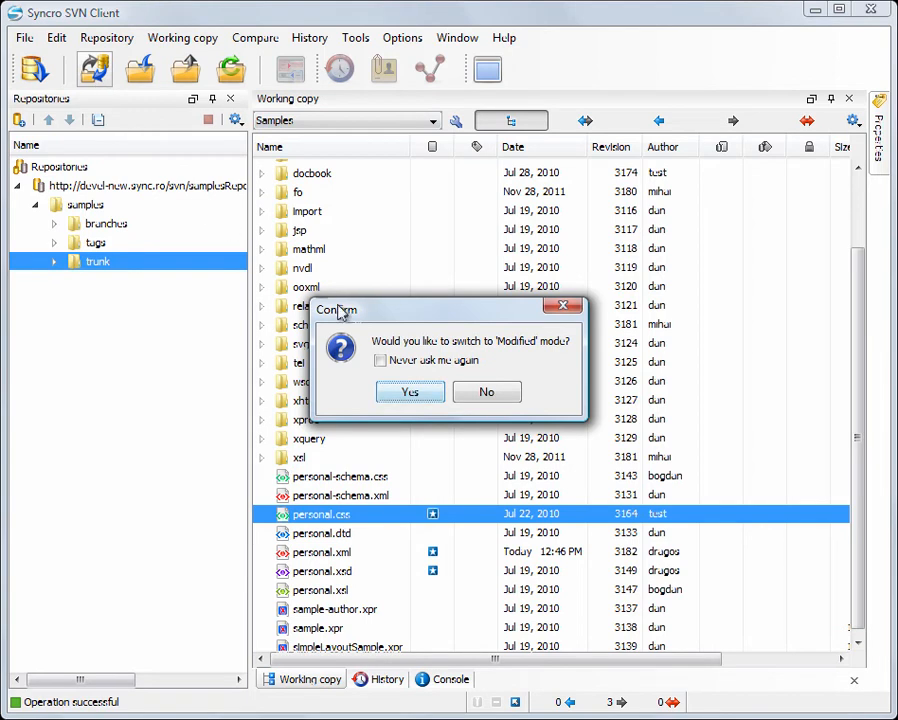
{"action": "left_click", "coordinate": [410, 391]}
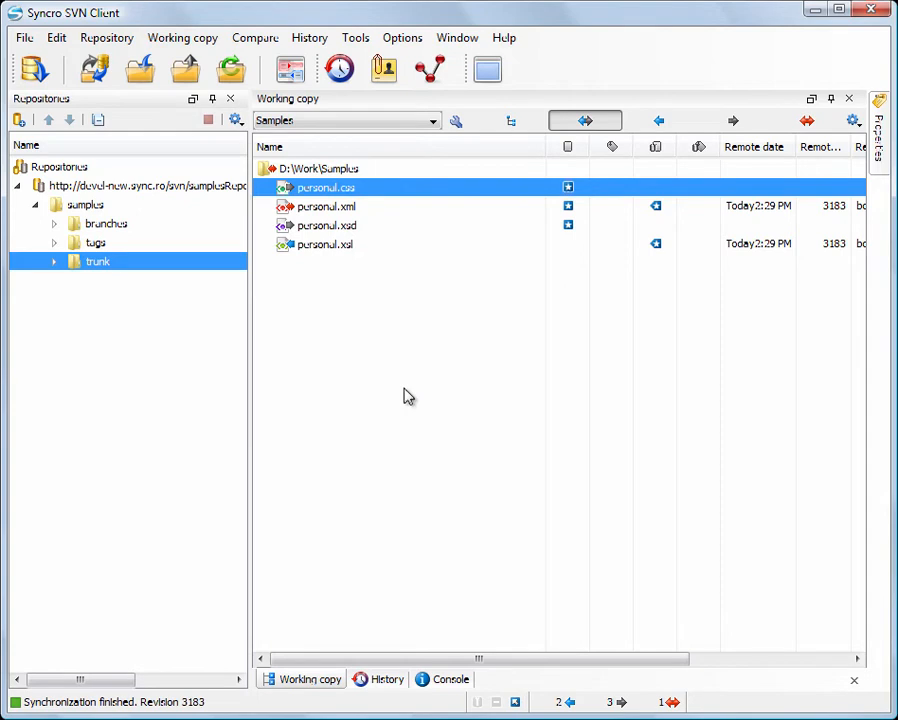
{"action": "left_click", "coordinate": [660, 120]}
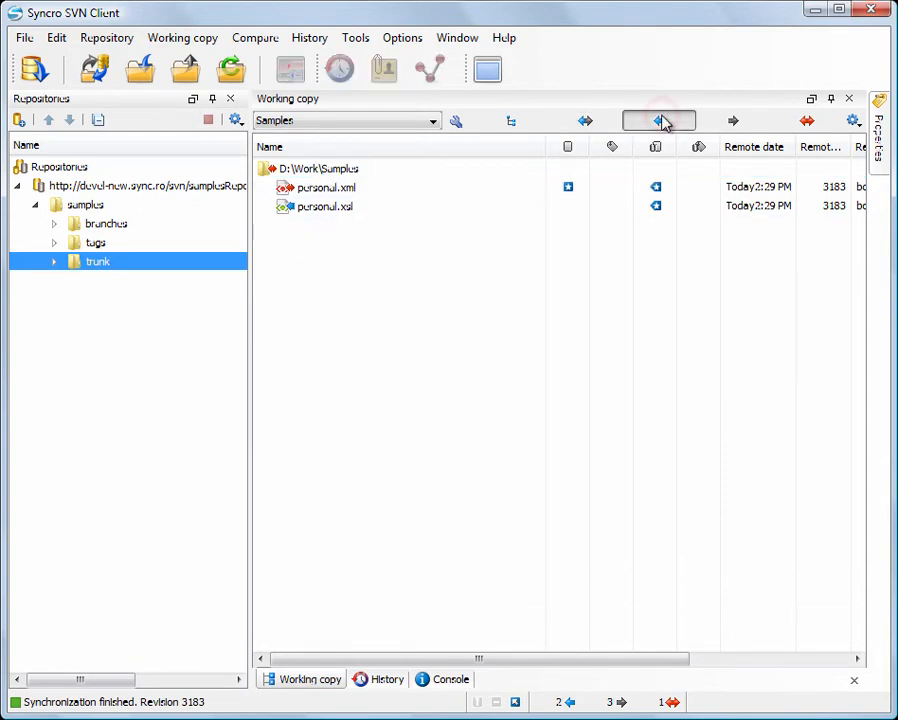
{"action": "left_click", "coordinate": [733, 120]}
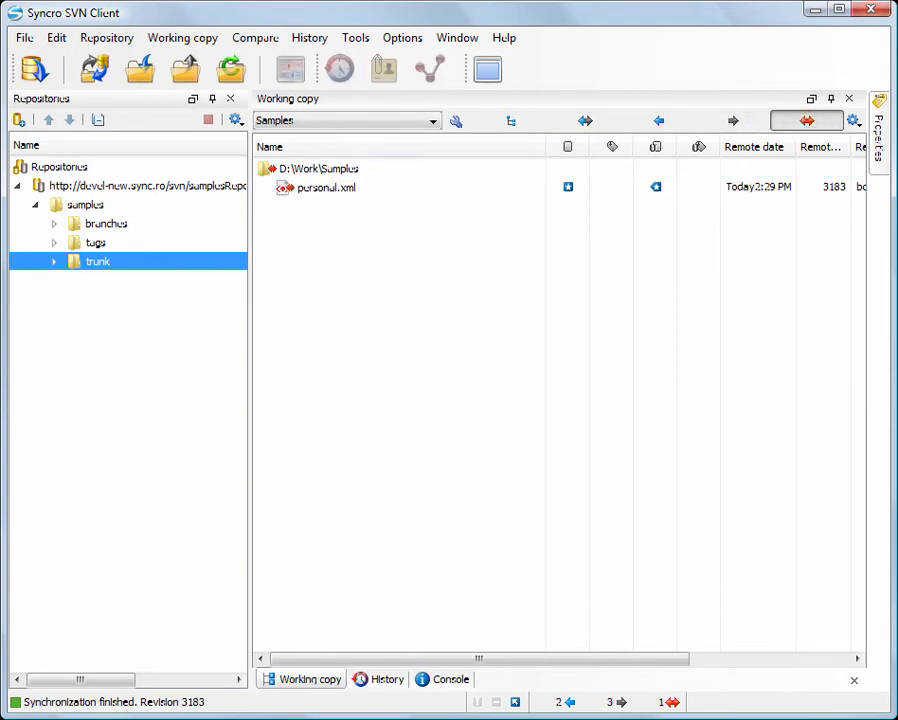
{"action": "mouse_move", "coordinate": [806, 120]}
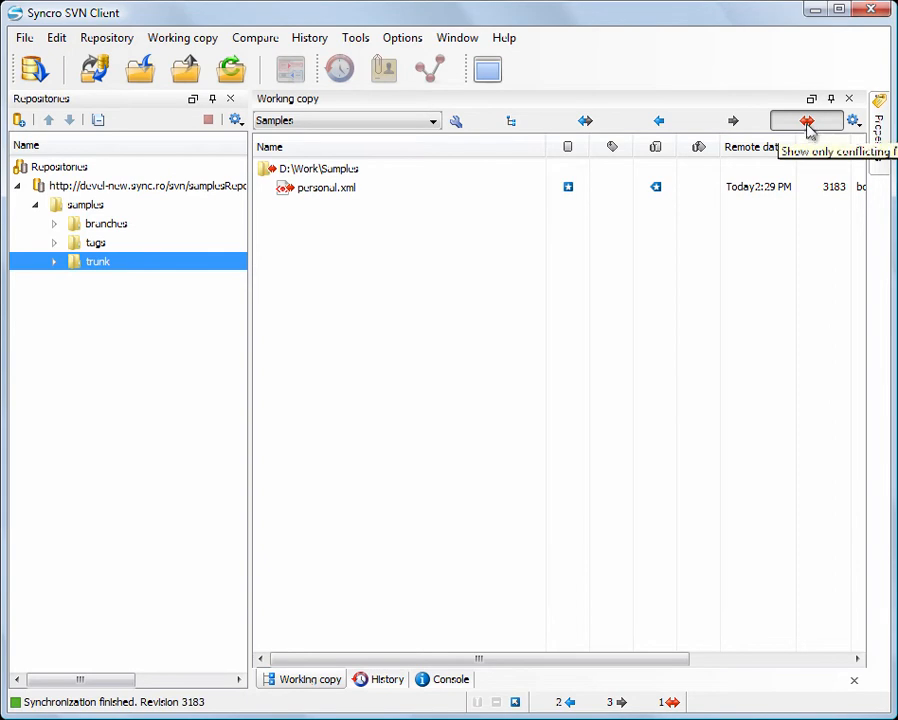
{"action": "left_click", "coordinate": [585, 120]}
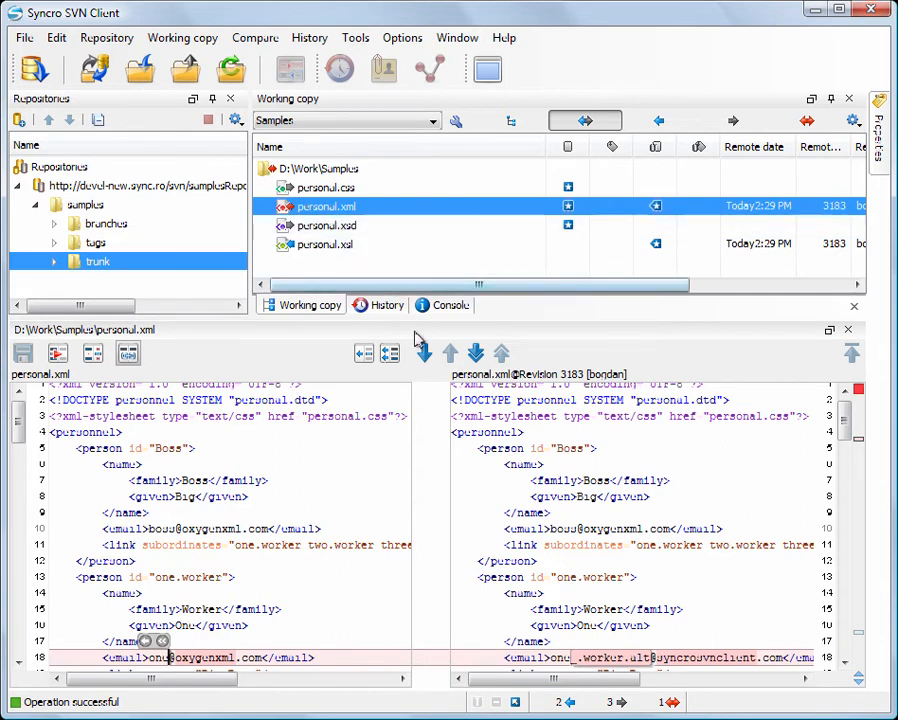
Review personal.xml's email conflict word details, mark it merged, and also select personal.xsd.
{"action": "left_click", "coordinate": [475, 353]}
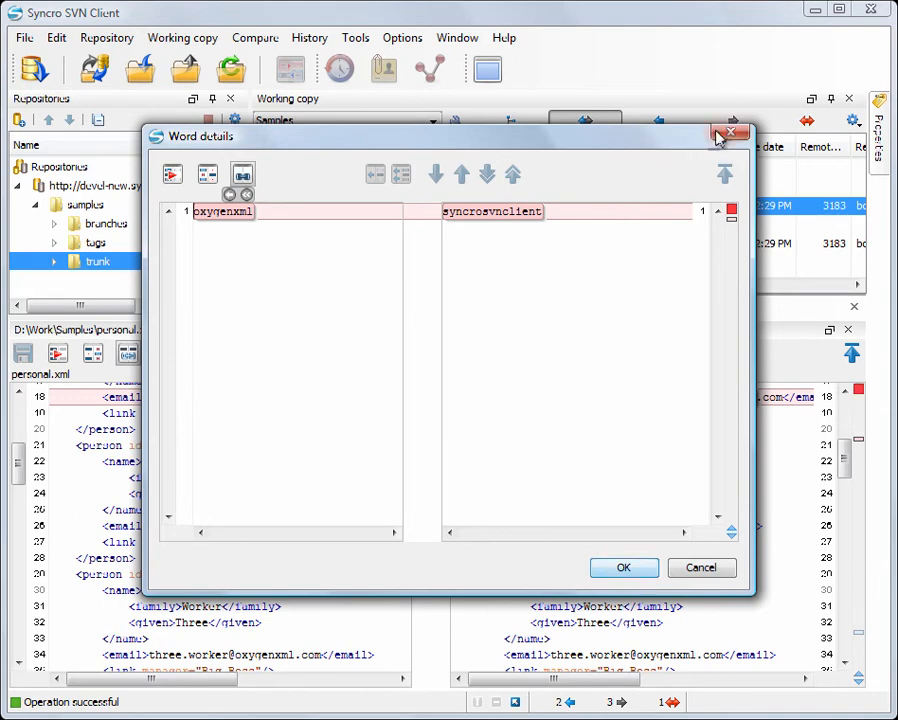
{"action": "left_click", "coordinate": [730, 132]}
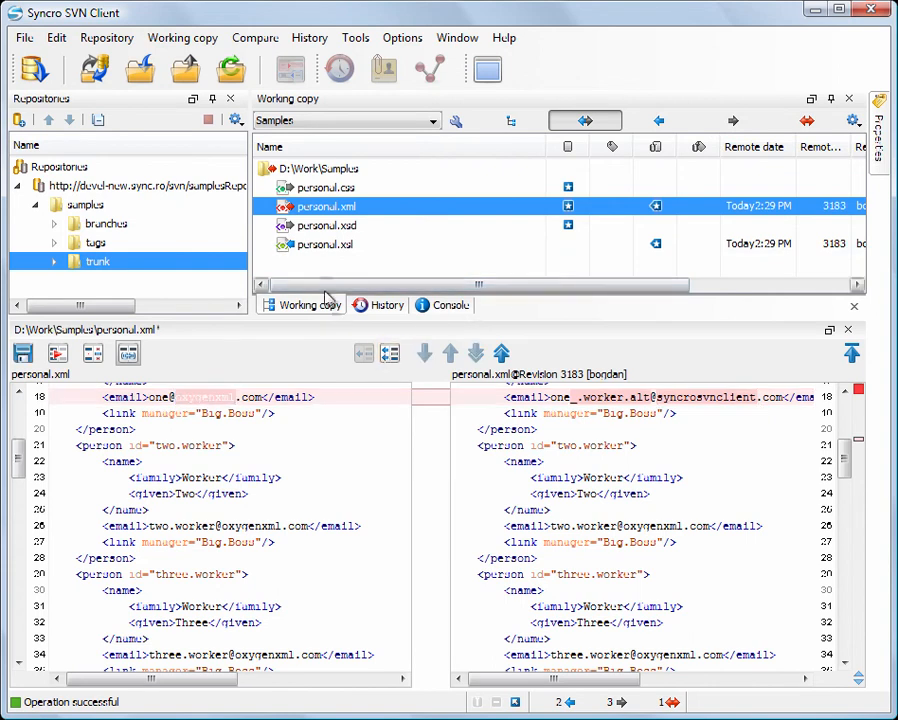
{"action": "right_click", "coordinate": [322, 206]}
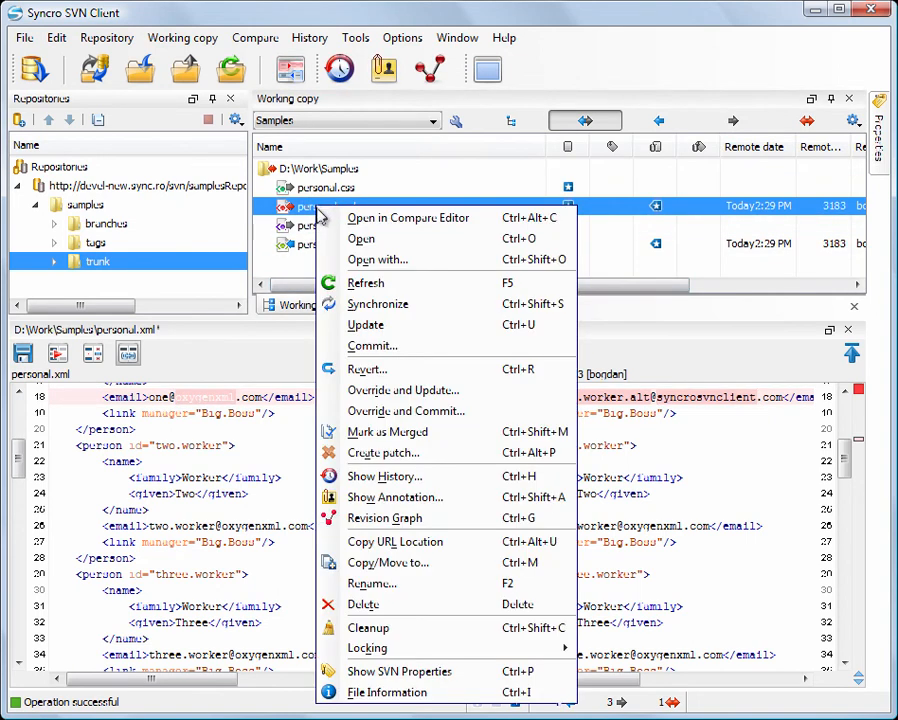
{"action": "mouse_move", "coordinate": [388, 431]}
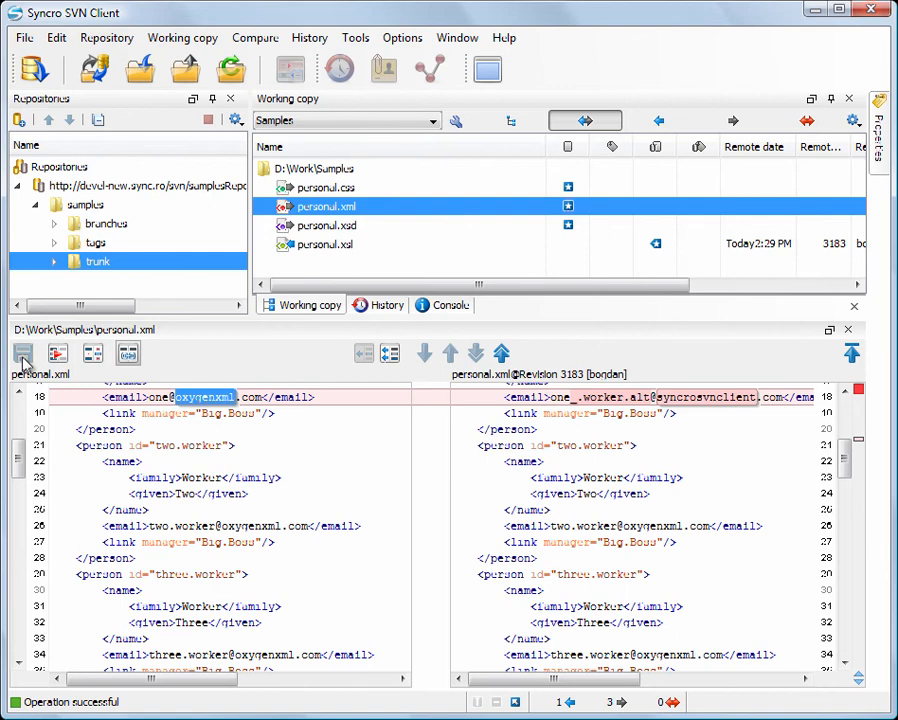
{"action": "mouse_move", "coordinate": [23, 353]}
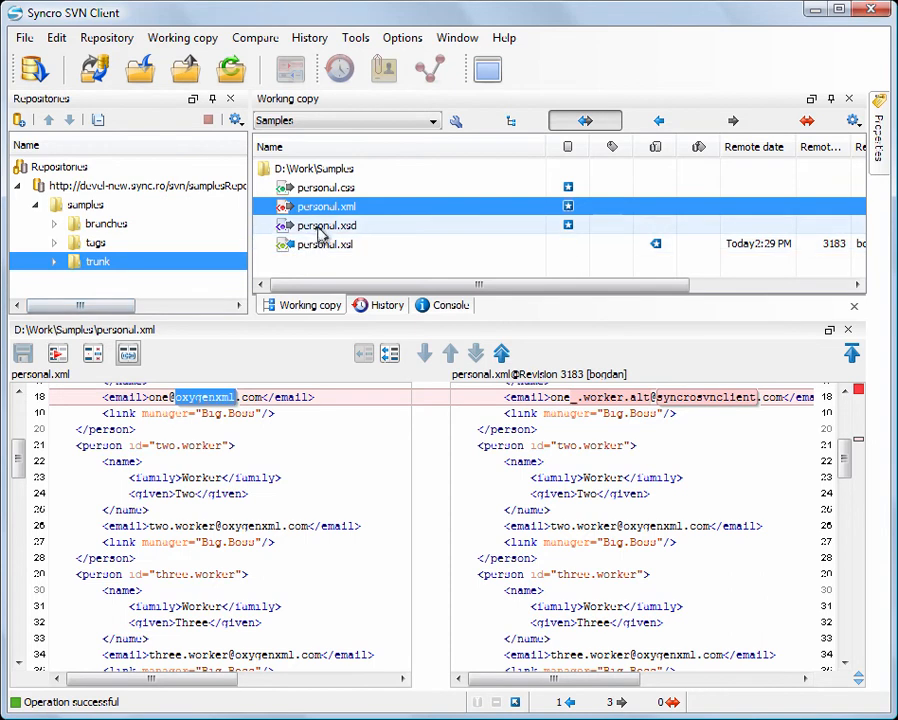
{"action": "left_click", "coordinate": [323, 225]}
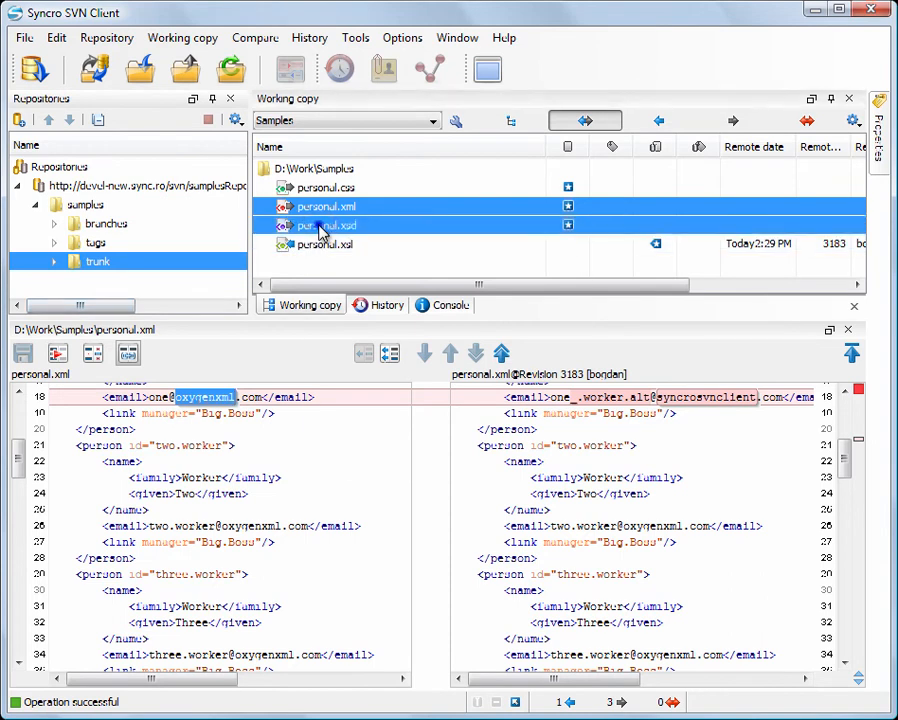
Commit personal.xml and personal.xsd with the message 'Updated the documents.'.
{"action": "right_click", "coordinate": [318, 224]}
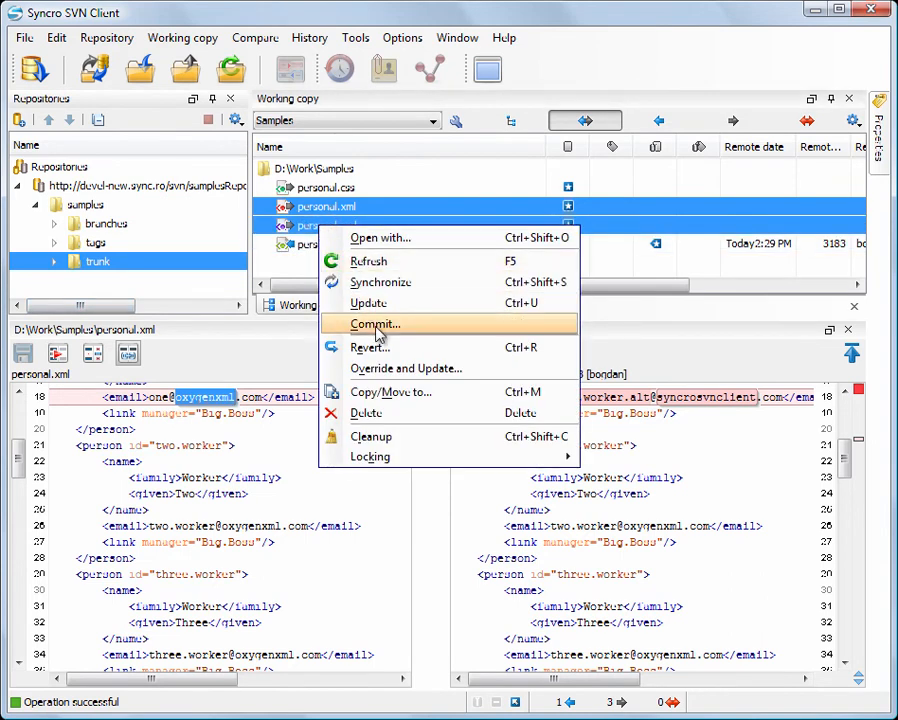
{"action": "left_click", "coordinate": [375, 324]}
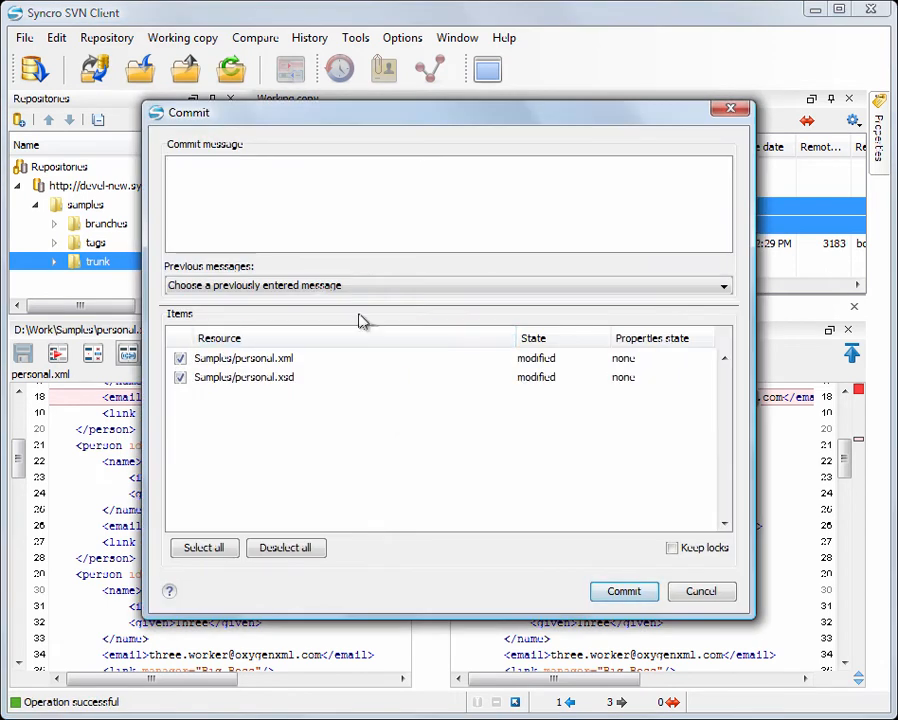
{"action": "type", "text": "Updated"}
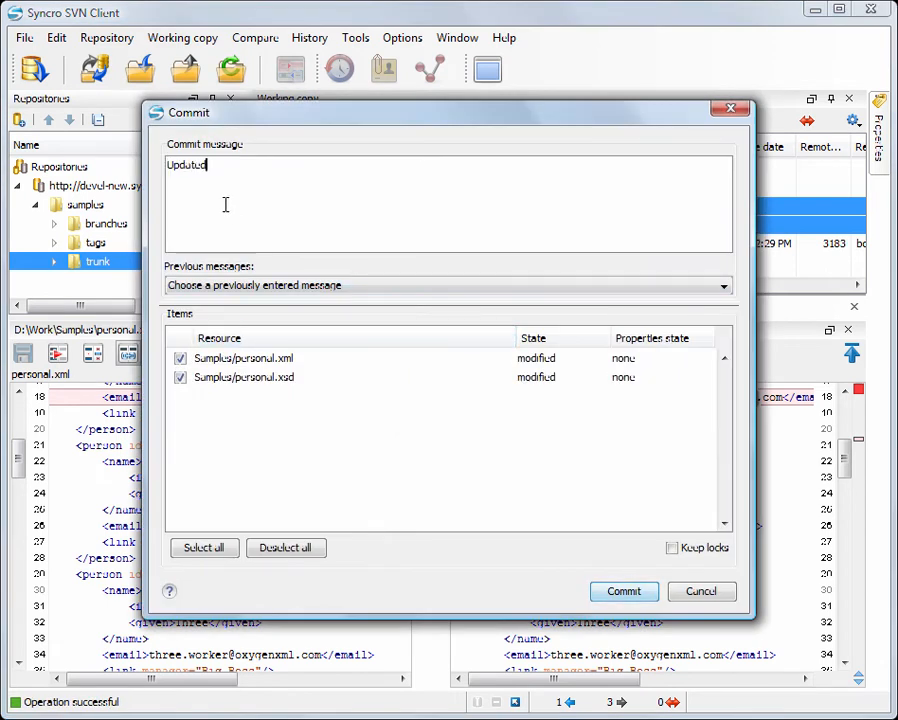
{"action": "type", "text": "the documents."}
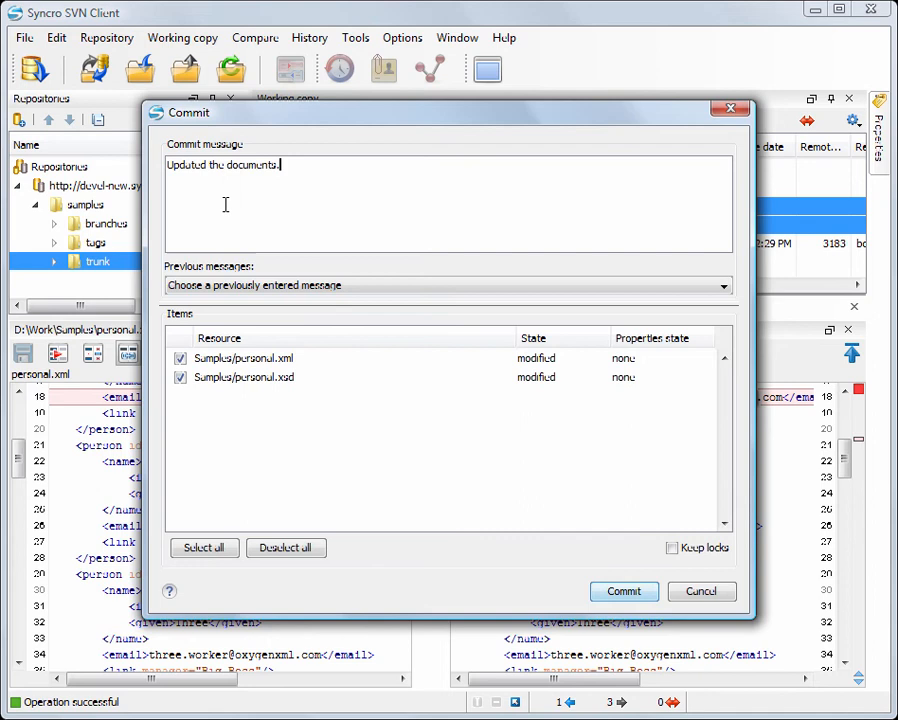
{"action": "left_click", "coordinate": [623, 591]}
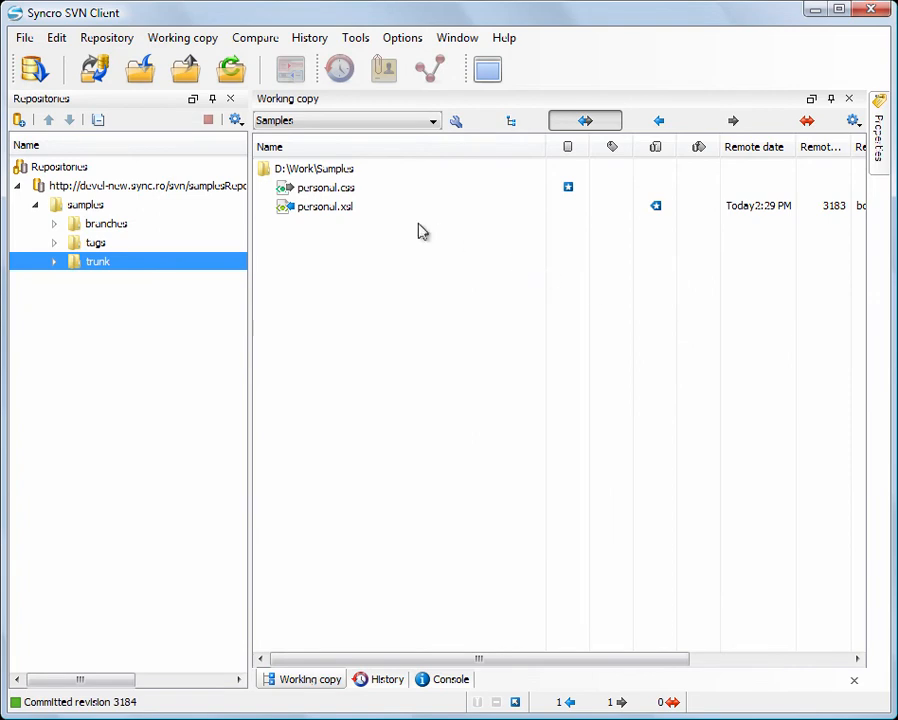
Commit personal.css with message 'Changed the for...' and synchronize personal.xsl.
{"action": "right_click", "coordinate": [318, 187]}
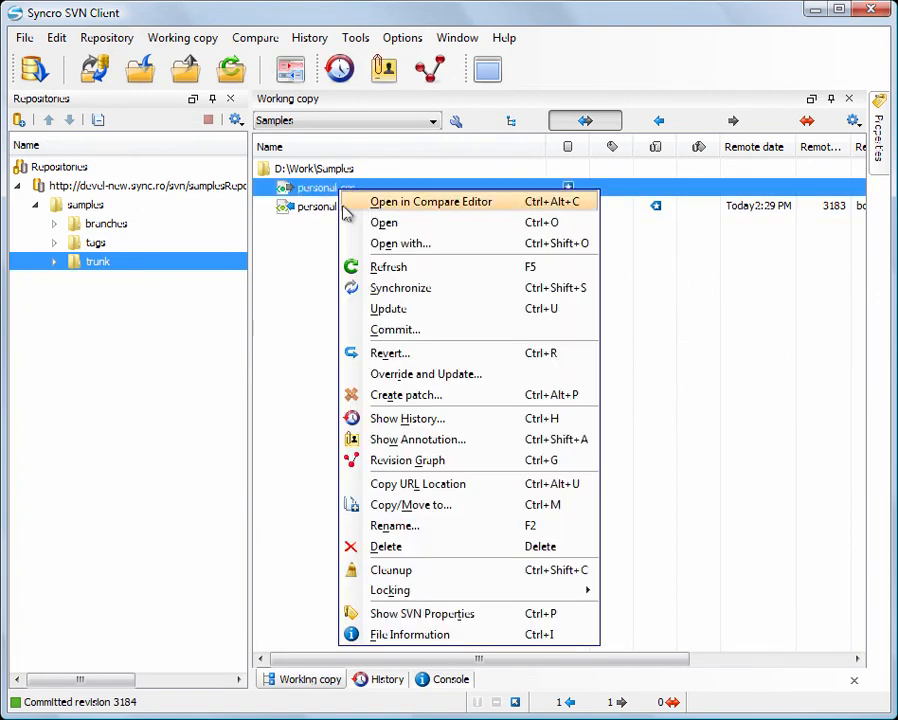
{"action": "left_click", "coordinate": [395, 330]}
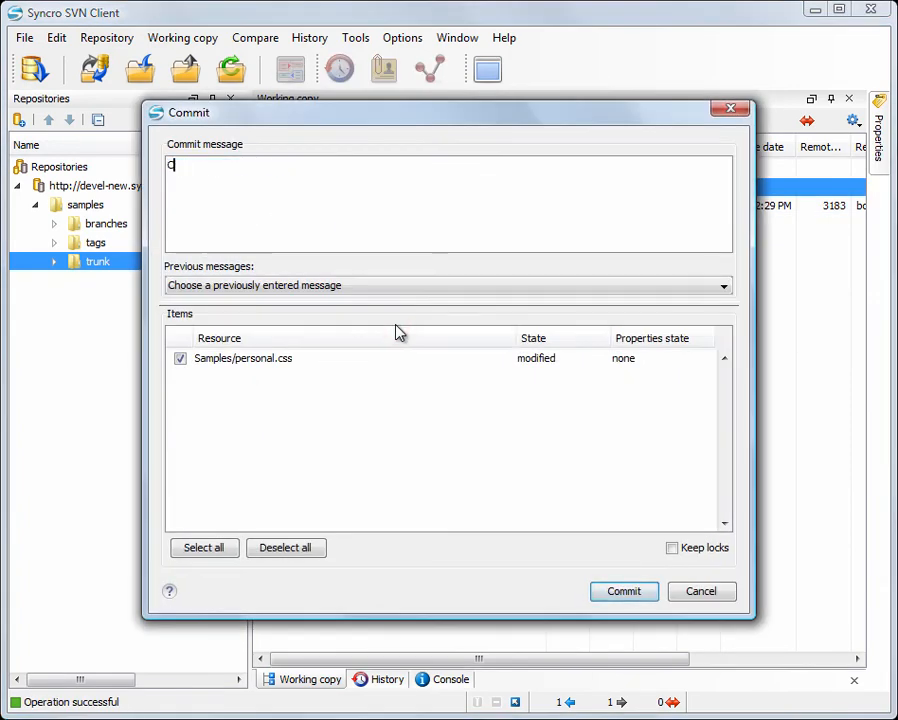
{"action": "type", "text": "Changed the for"}
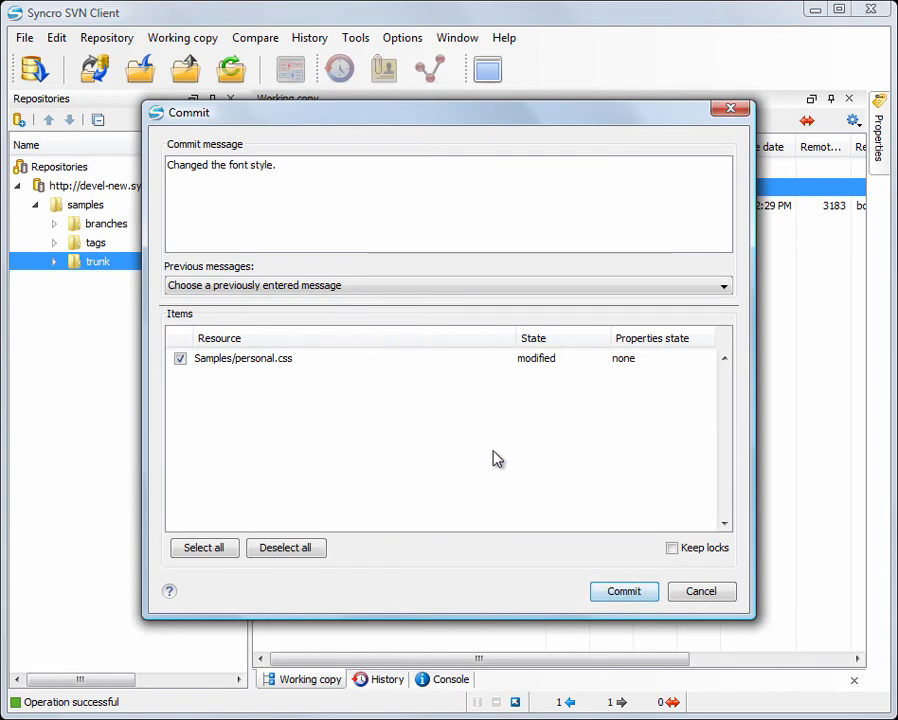
{"action": "left_click", "coordinate": [624, 591]}
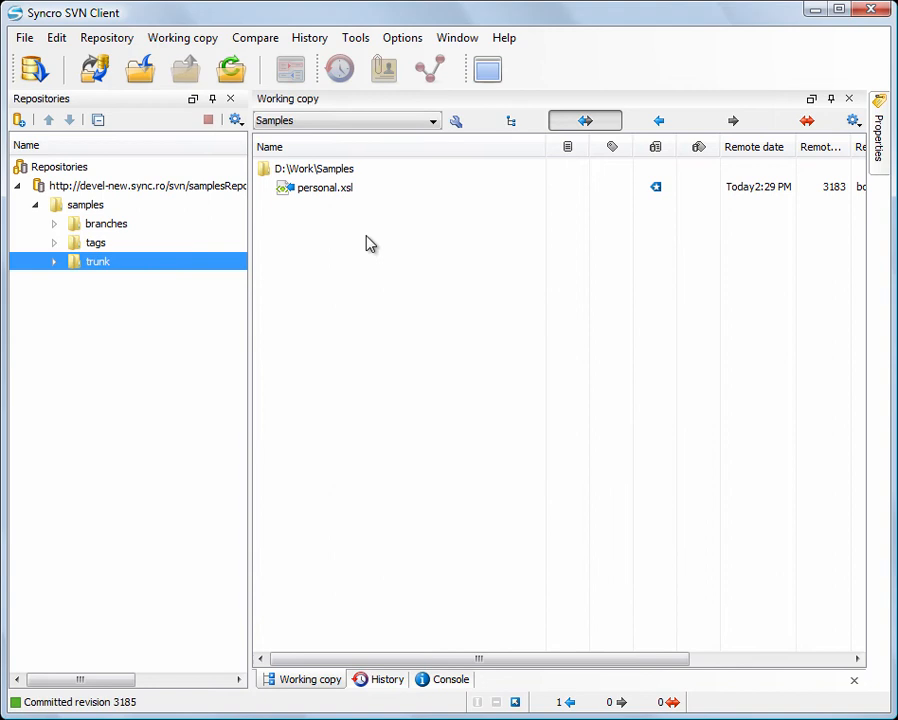
{"action": "right_click", "coordinate": [325, 188]}
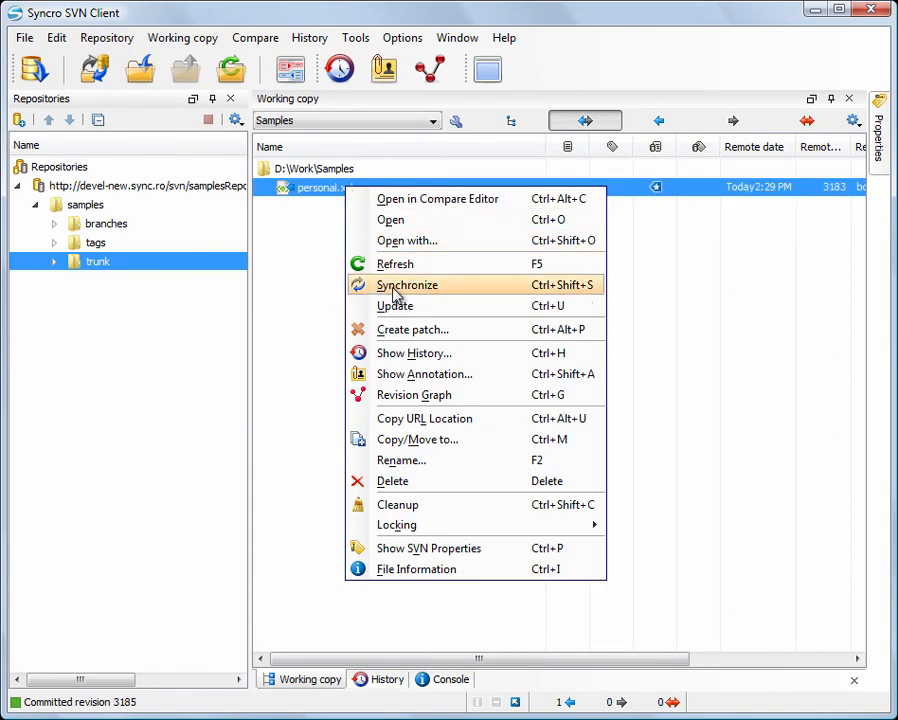
{"action": "left_click", "coordinate": [407, 285]}
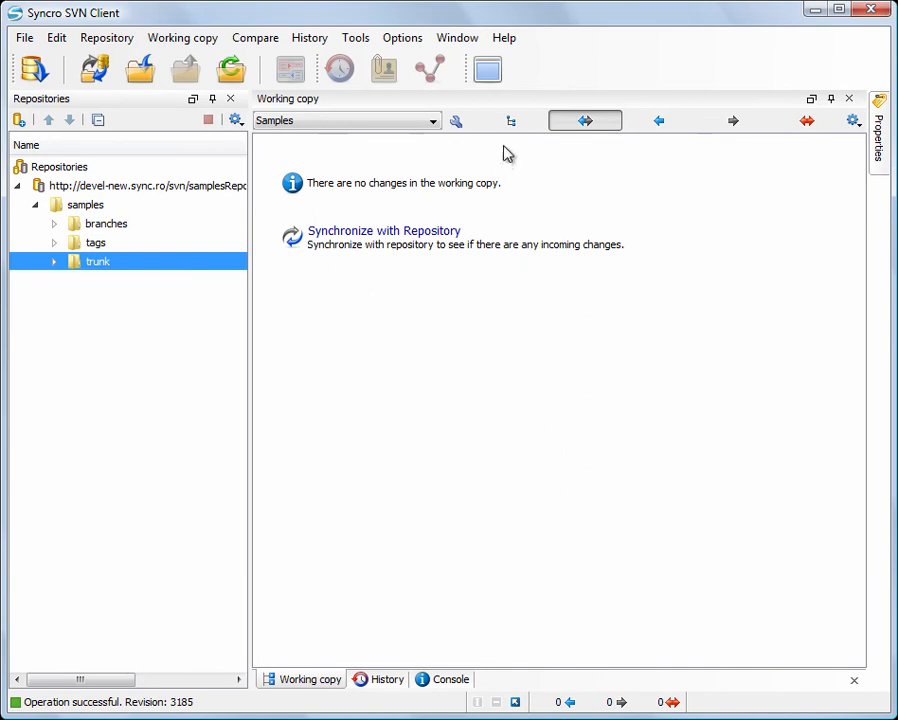
Show all files, select D:\Work\Samples, and open its History with All revisions.
{"action": "left_click", "coordinate": [511, 120]}
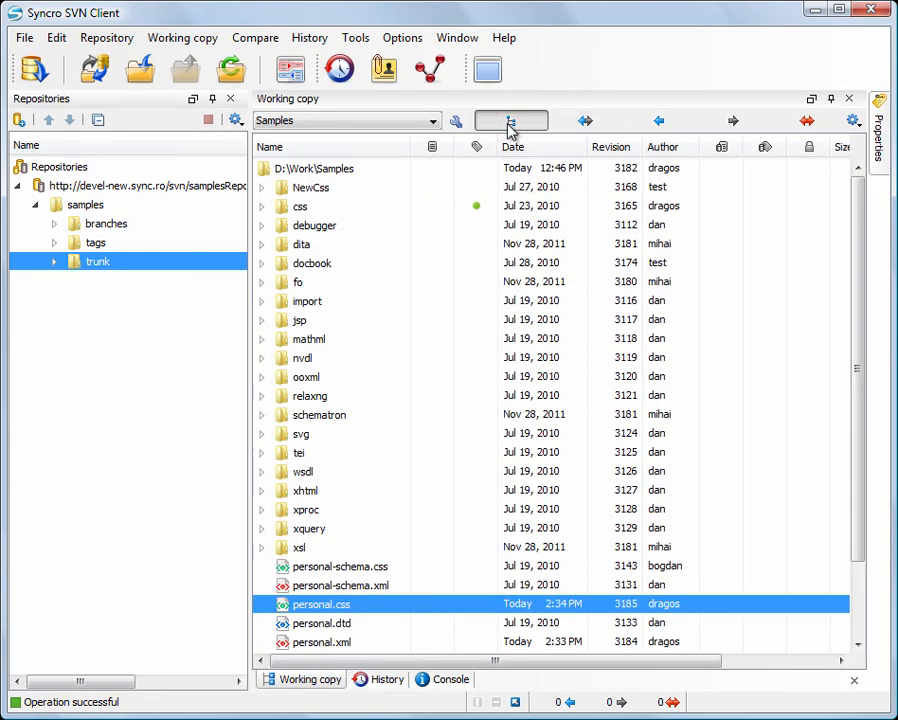
{"action": "left_click", "coordinate": [312, 168]}
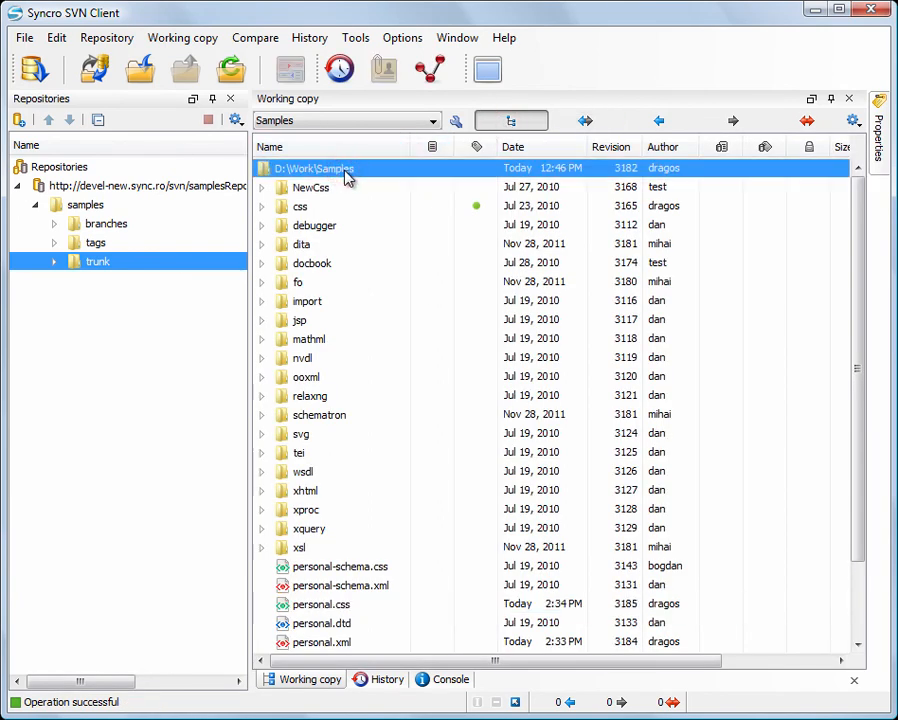
{"action": "left_click", "coordinate": [339, 69]}
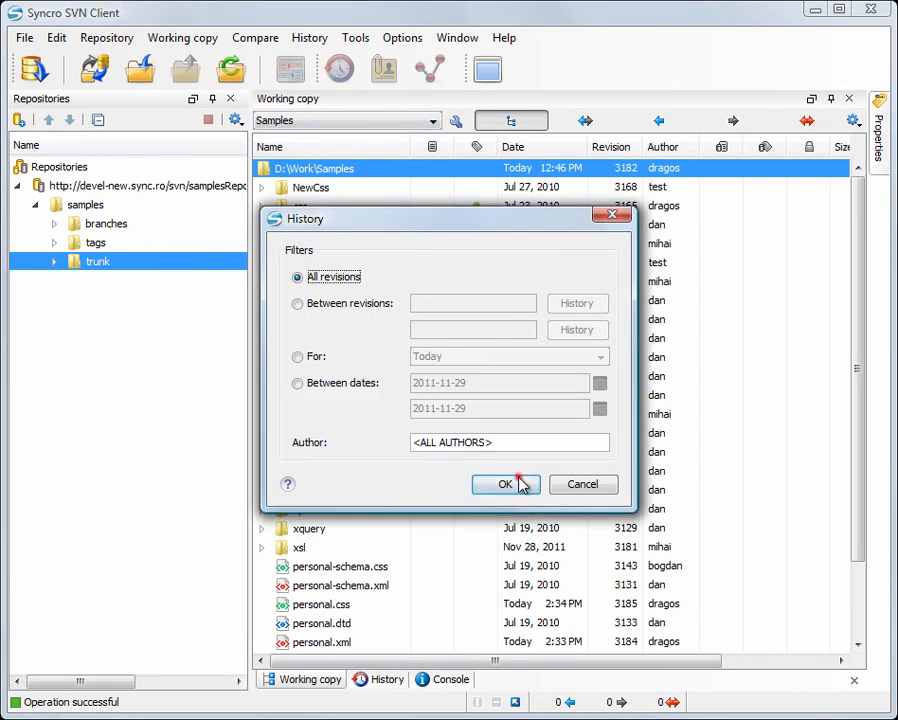
{"action": "left_click", "coordinate": [505, 484]}
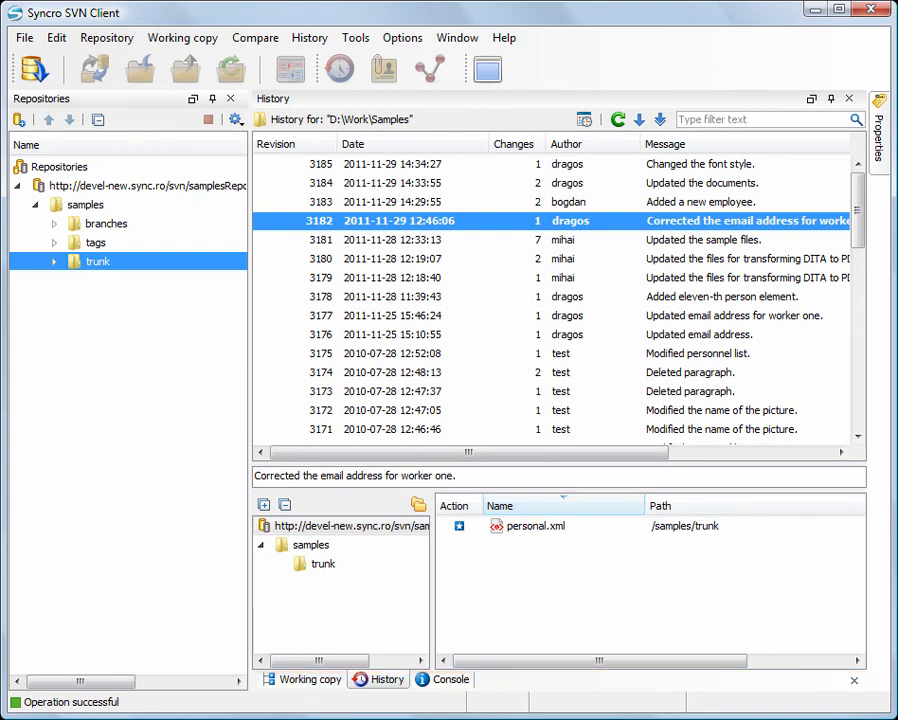
{"action": "mouse_move", "coordinate": [525, 488]}
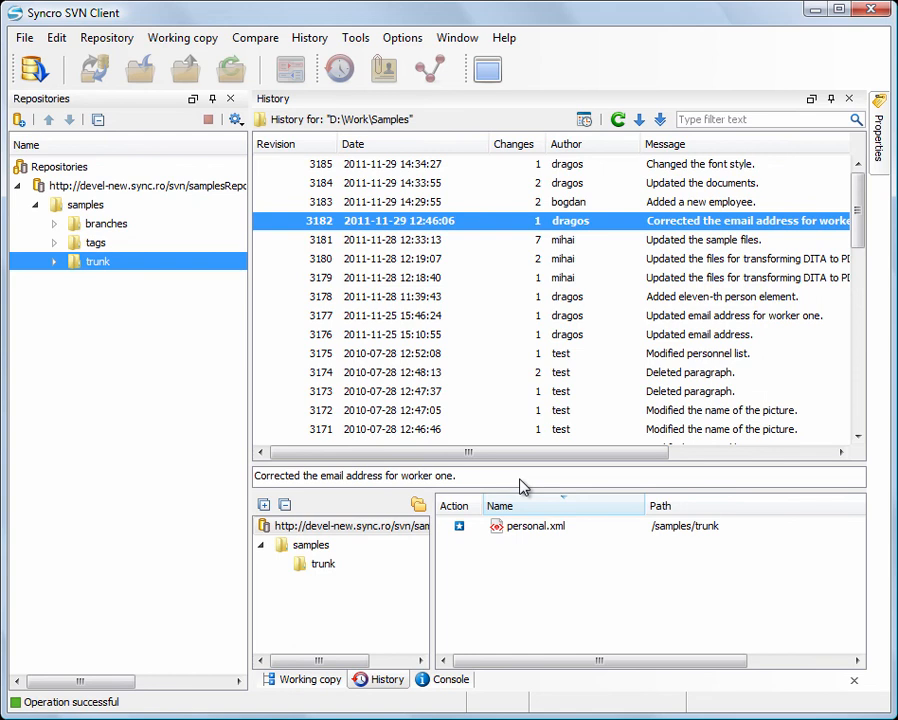
Turn on Group by Date in the History toolbar.
{"action": "left_click", "coordinate": [585, 119]}
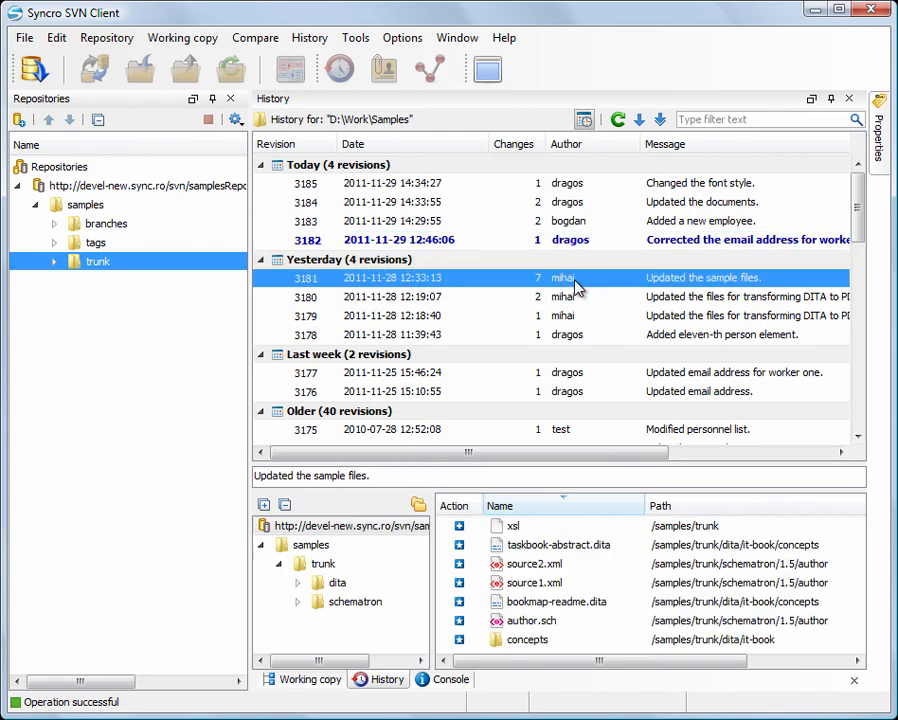
{"action": "mouse_move", "coordinate": [578, 288]}
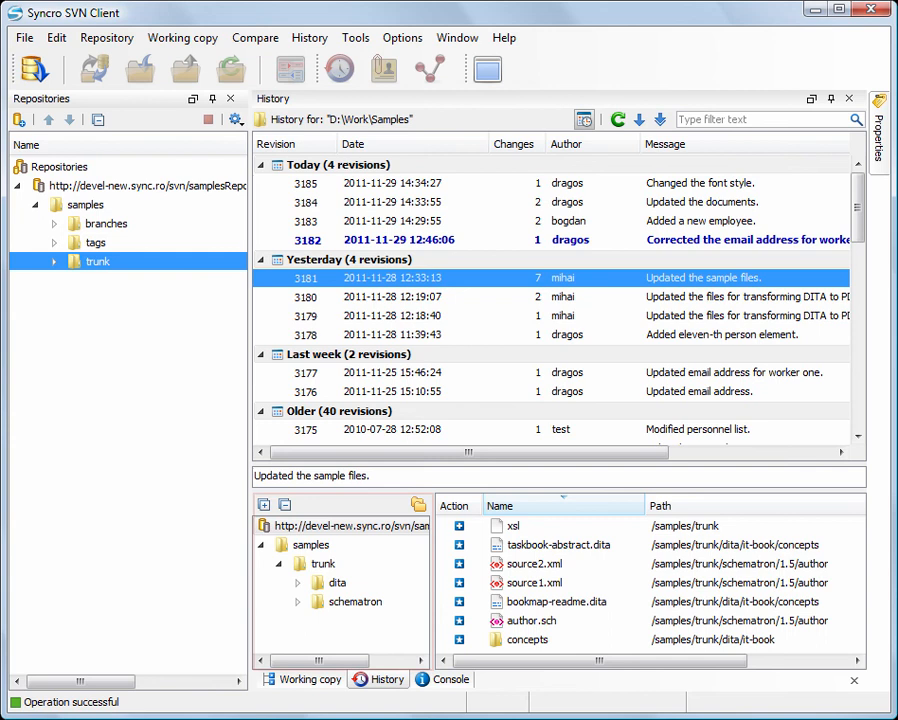
{"action": "mouse_move", "coordinate": [575, 287]}
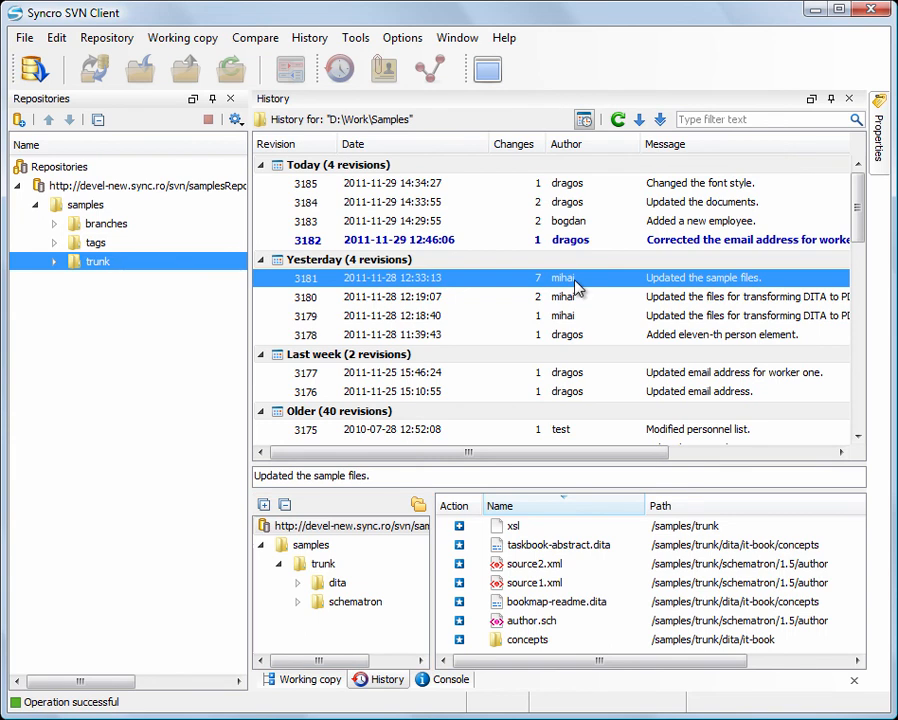
{"action": "mouse_move", "coordinate": [578, 288]}
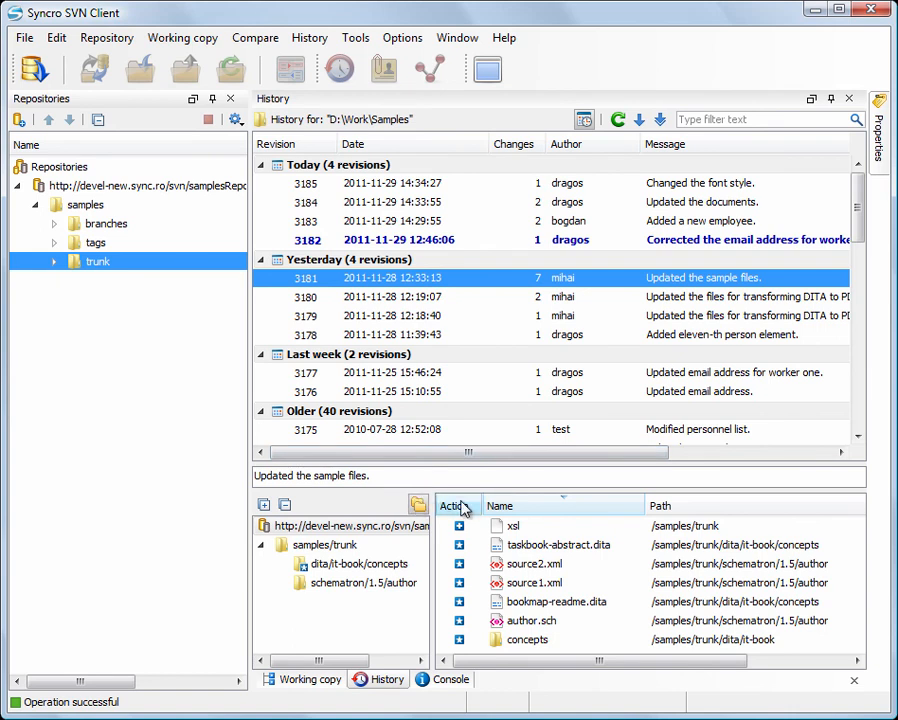
Sort changed files by name, filter to dita/it-book/concepts, then return to the working copy.
{"action": "left_click", "coordinate": [500, 505]}
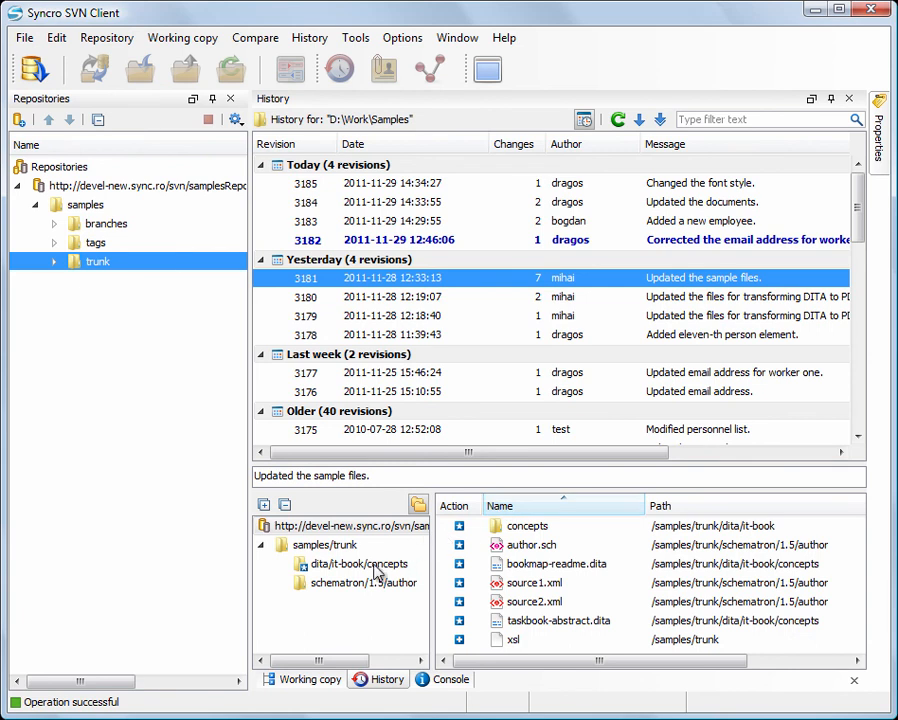
{"action": "left_click", "coordinate": [356, 563]}
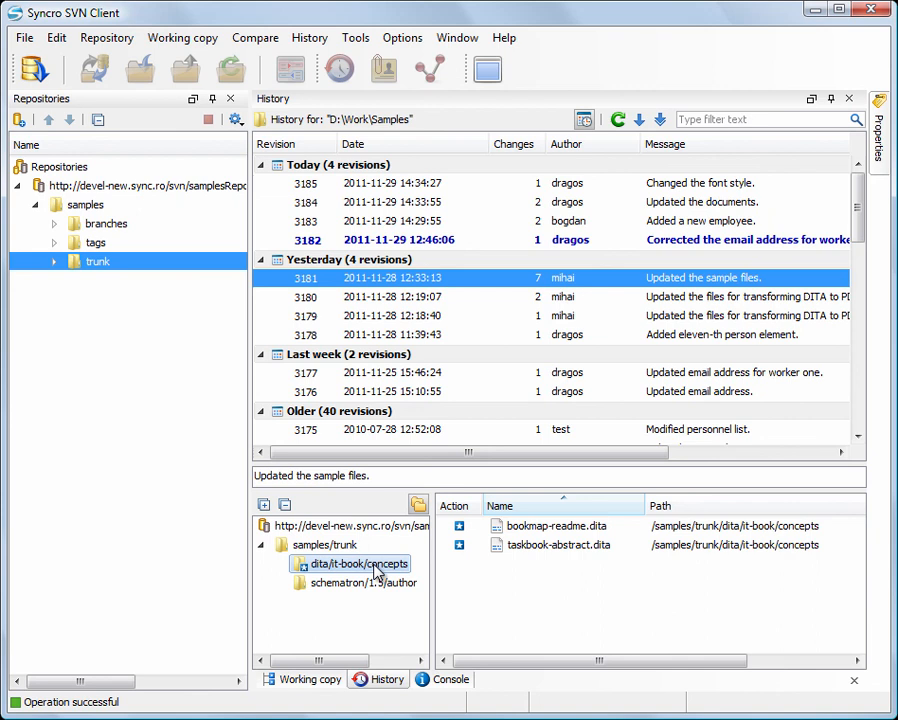
{"action": "mouse_move", "coordinate": [349, 611]}
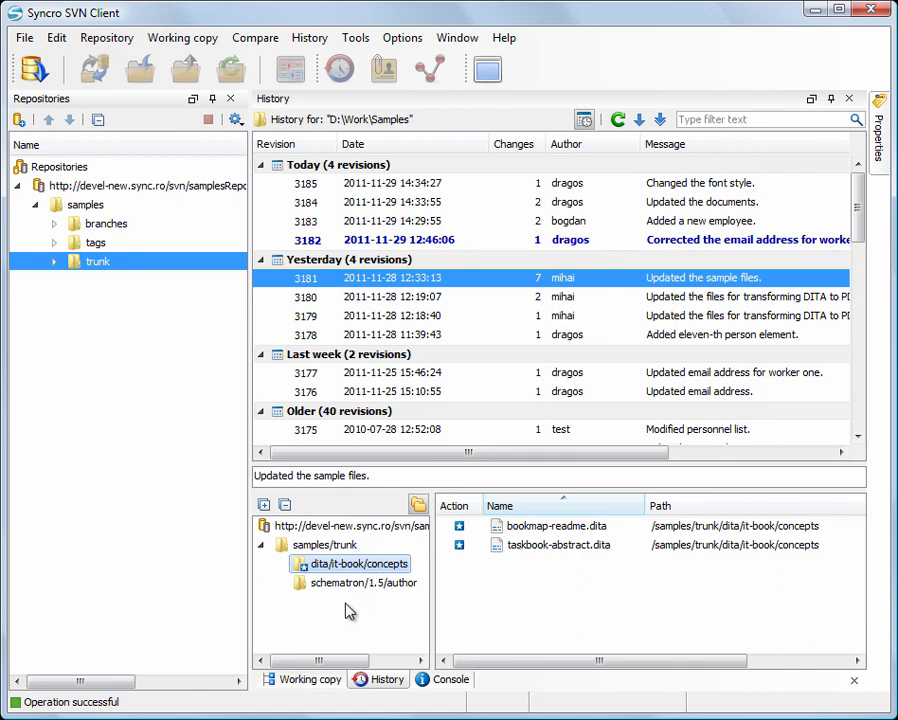
{"action": "left_click", "coordinate": [309, 679]}
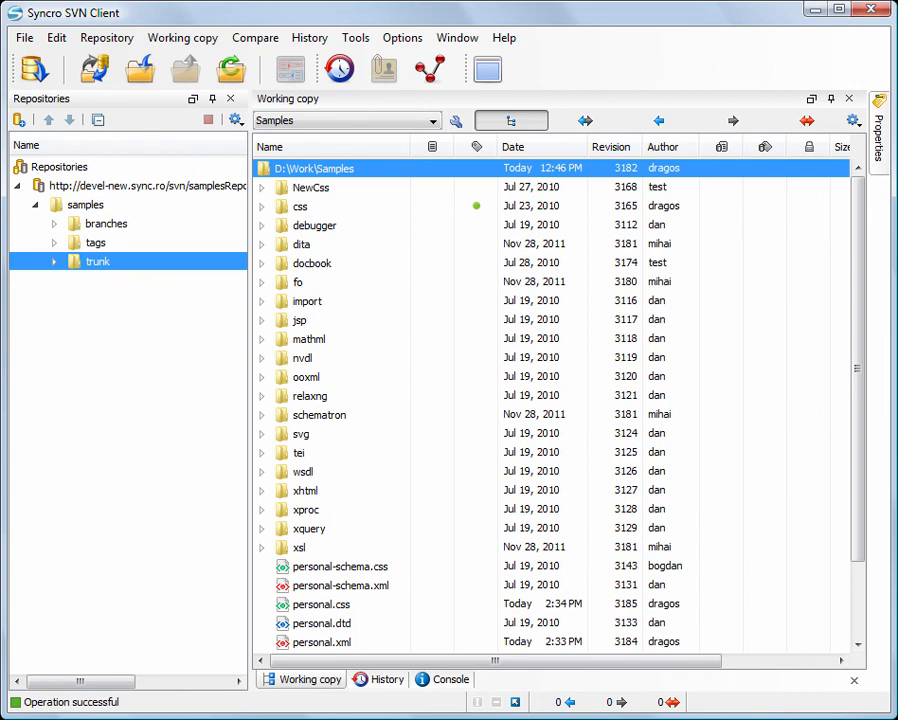
Show all revisions of personal.xml and bring up actions for revisions 3184 and 3176.
{"action": "left_click", "coordinate": [321, 641]}
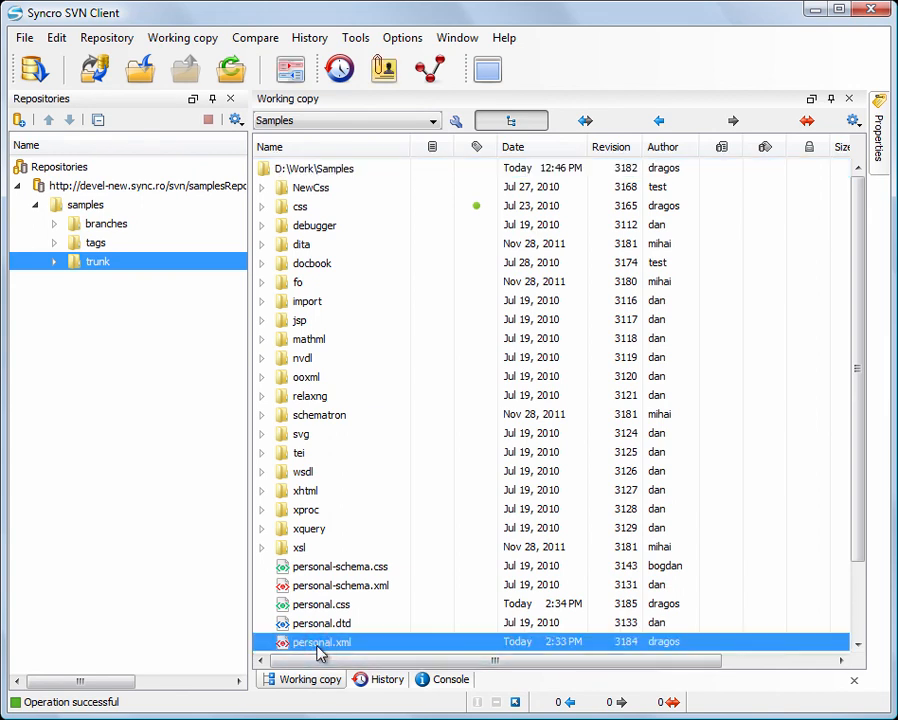
{"action": "left_click", "coordinate": [339, 69]}
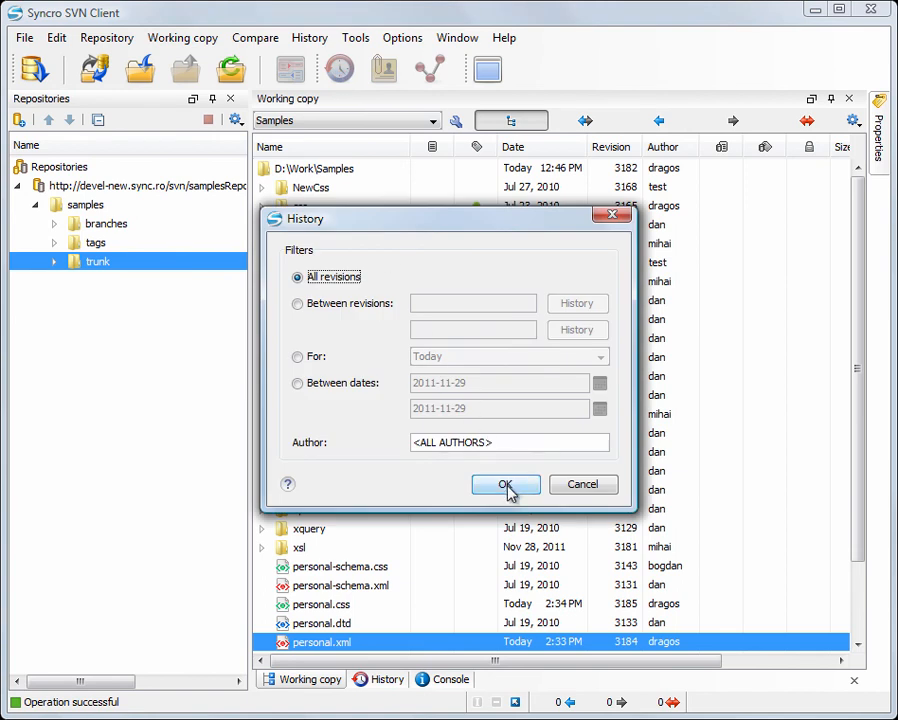
{"action": "left_click", "coordinate": [505, 489]}
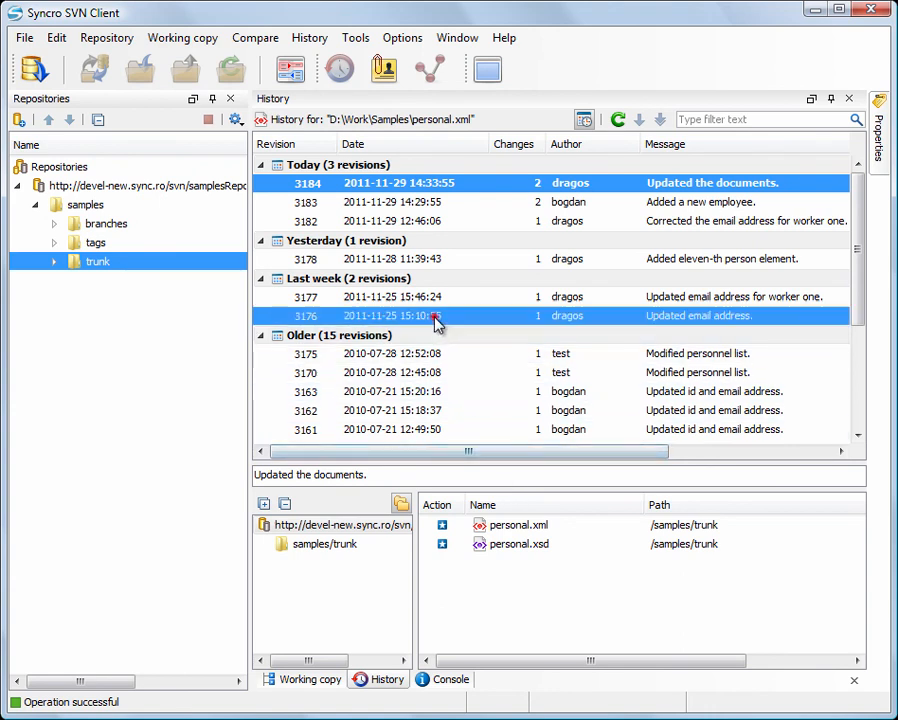
{"action": "right_click", "coordinate": [435, 315]}
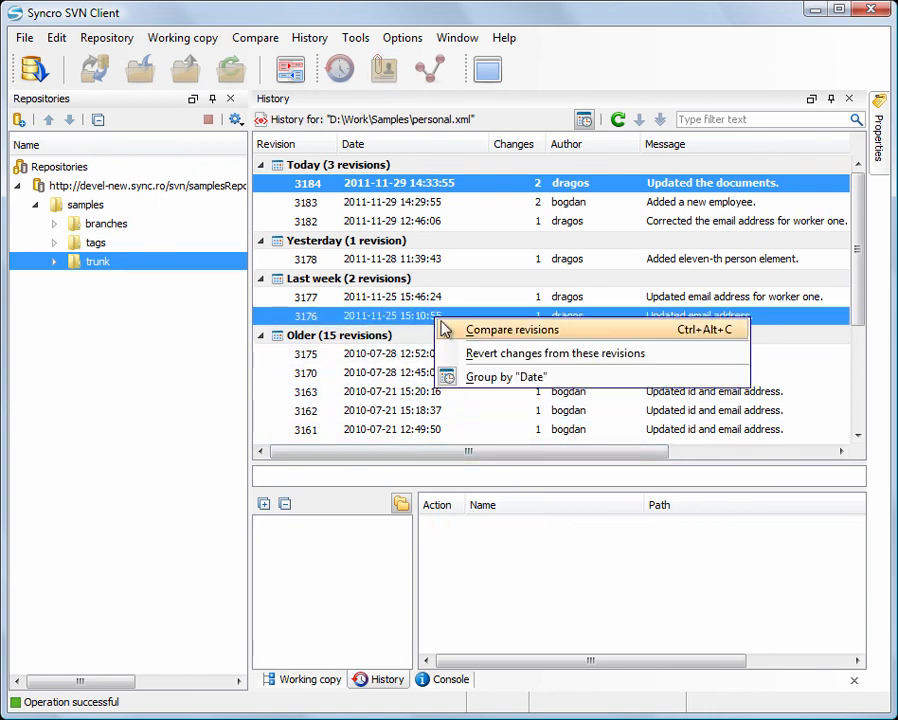
Compare personal.xml revisions 3184 and 3176 and jump to the next difference.
{"action": "left_click", "coordinate": [512, 329]}
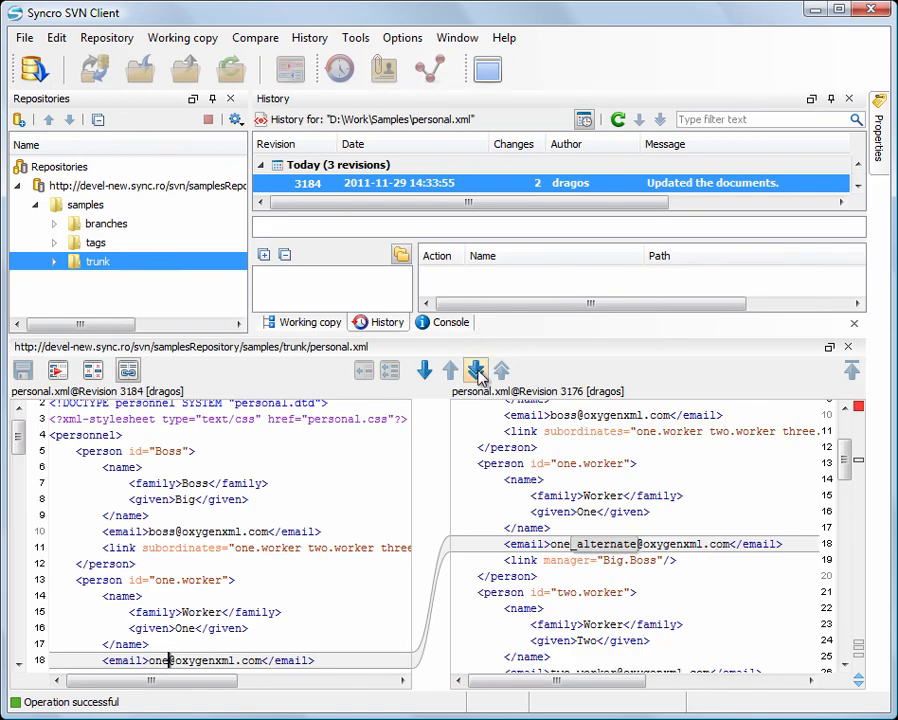
{"action": "left_click", "coordinate": [477, 371]}
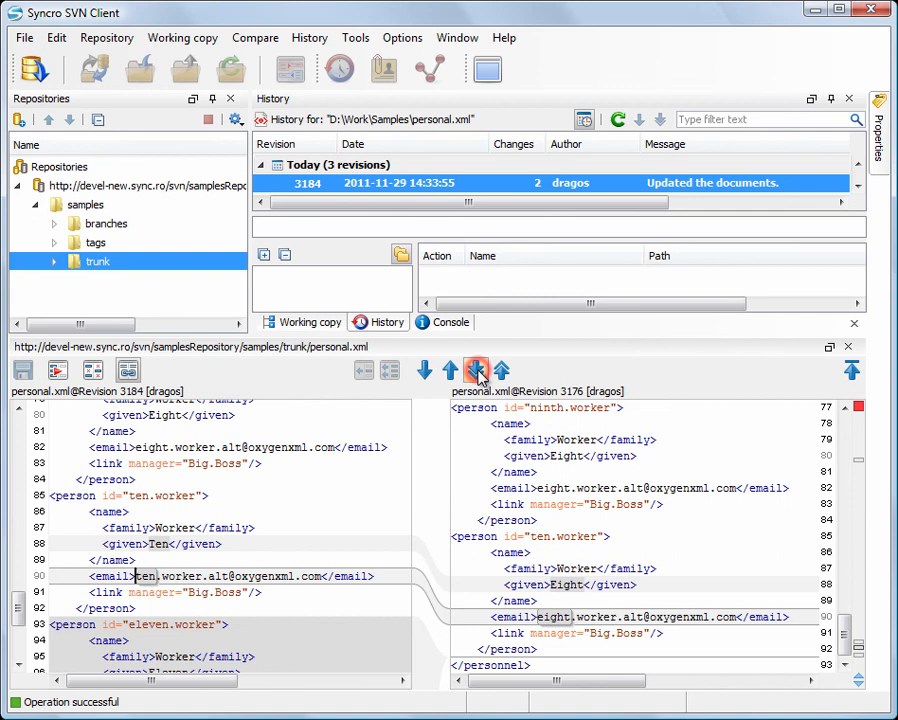